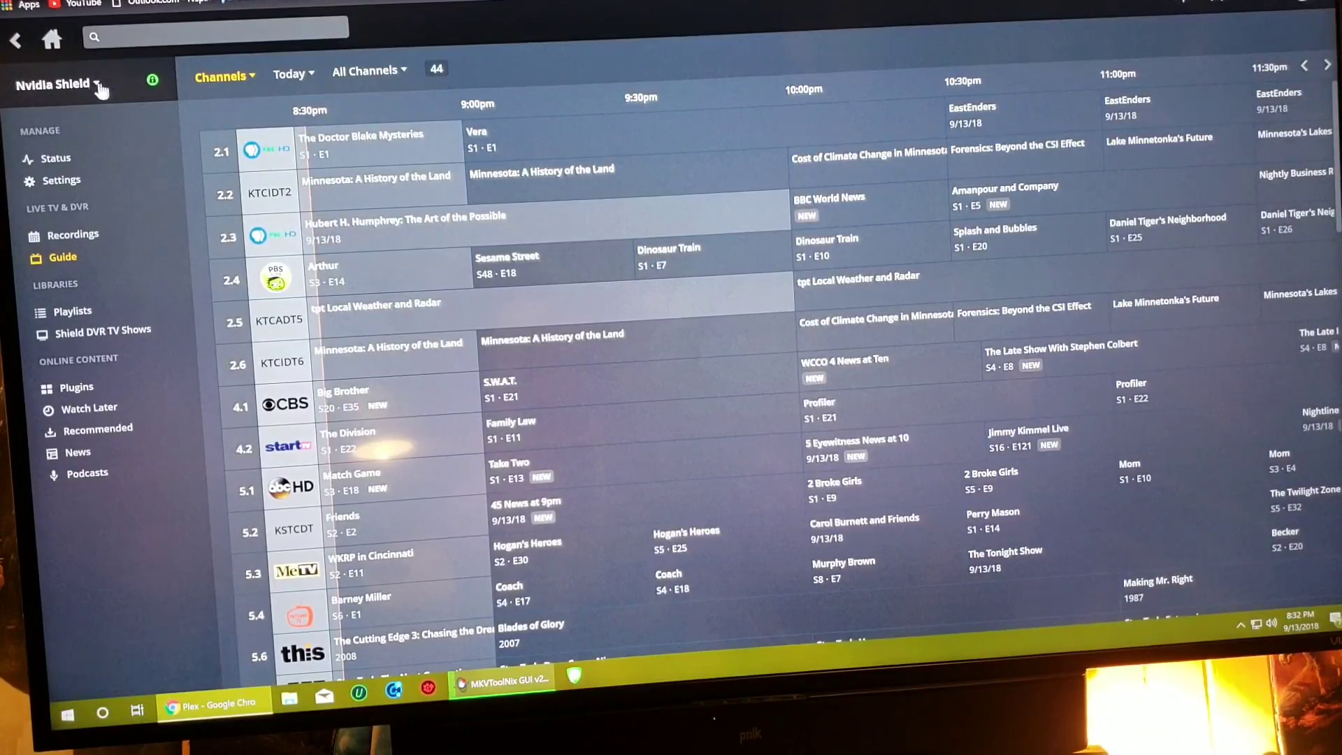
Return from Plex's home page to the live TV guide
left_click(55, 84)
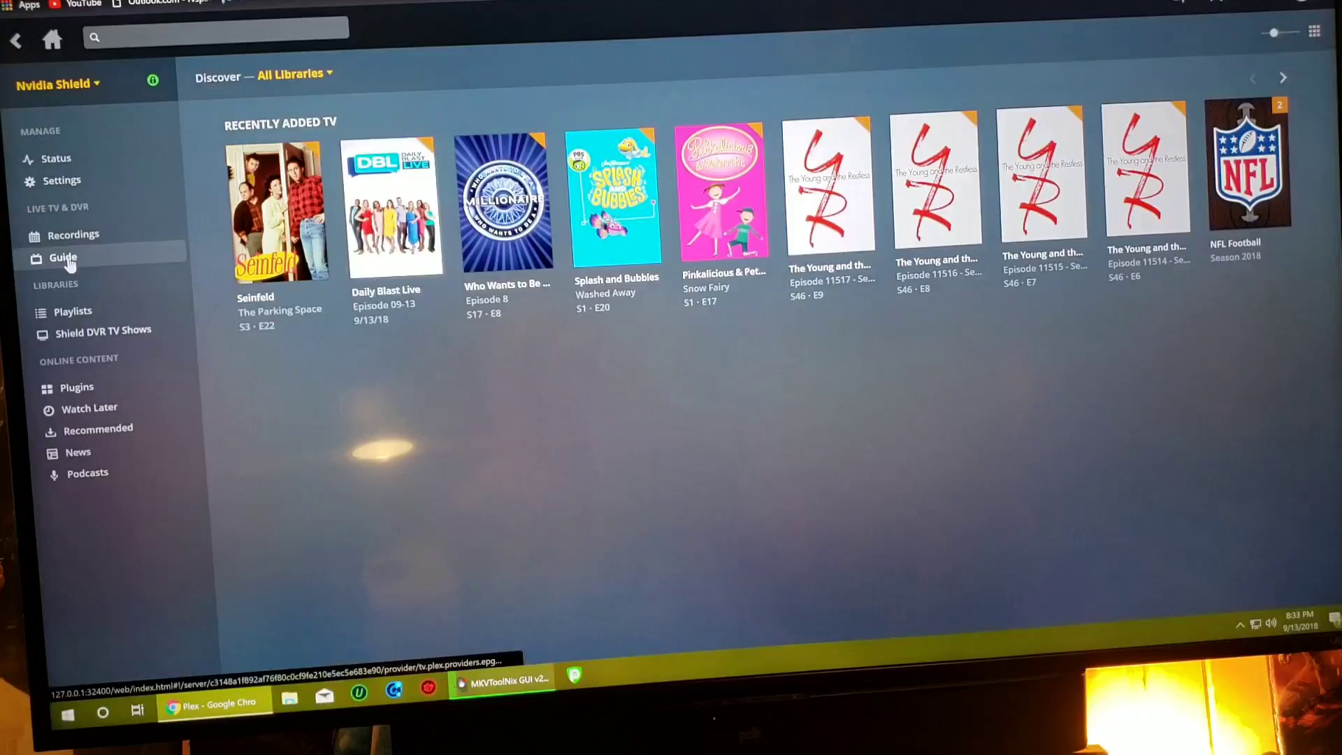
left_click(63, 257)
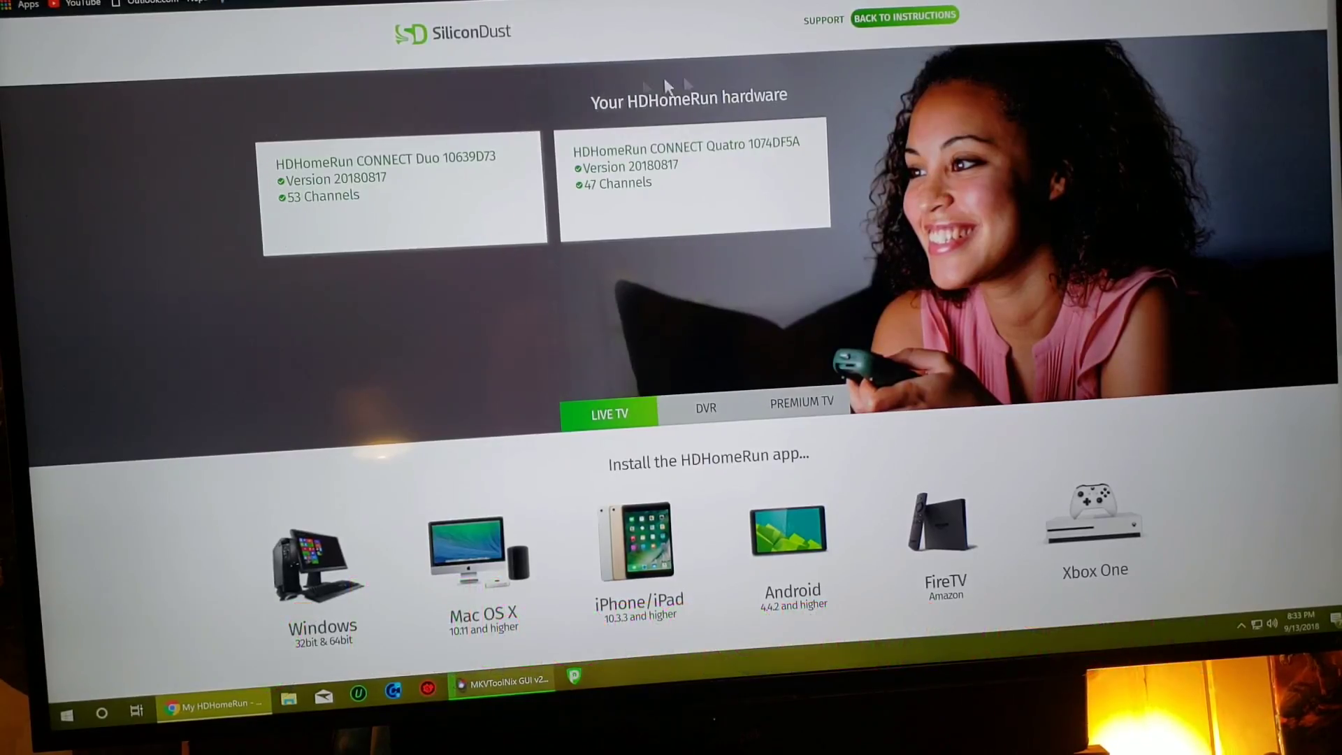
mouse_move(556, 261)
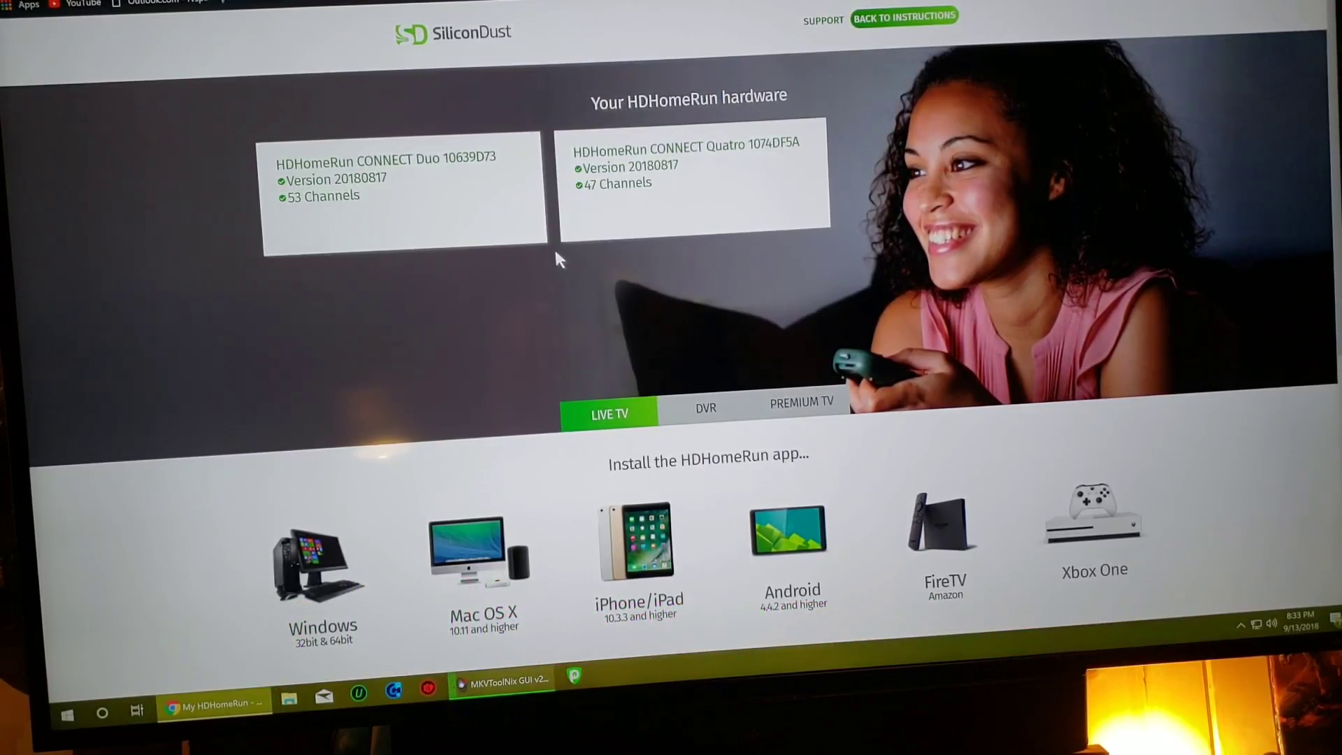
mouse_move(556, 158)
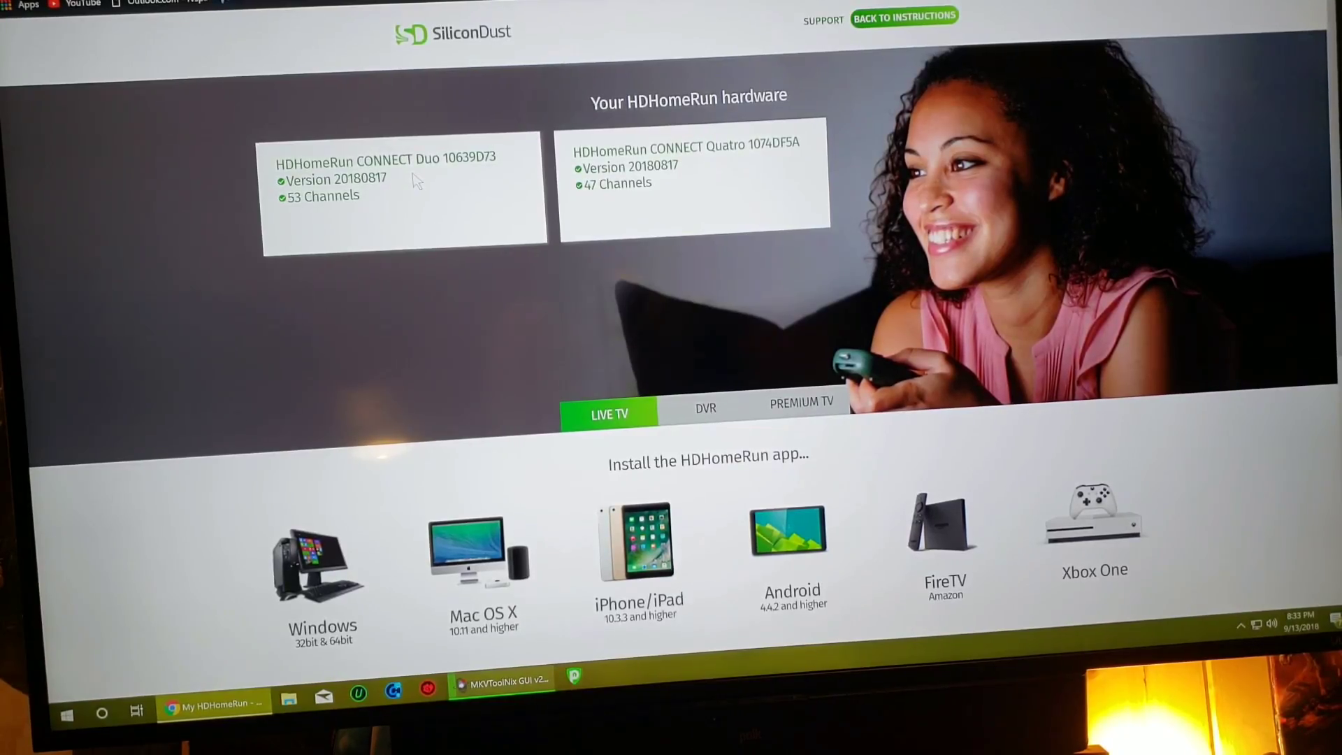
mouse_move(589, 274)
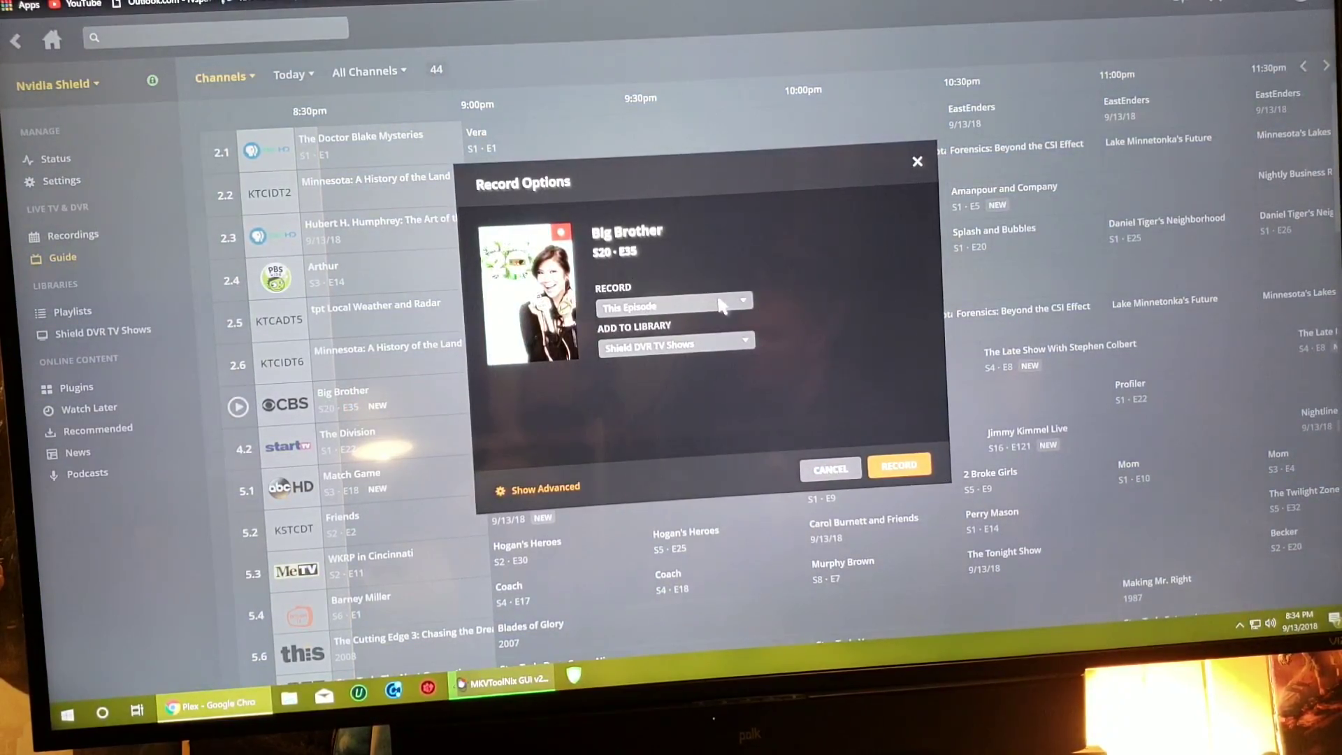
mouse_move(635, 359)
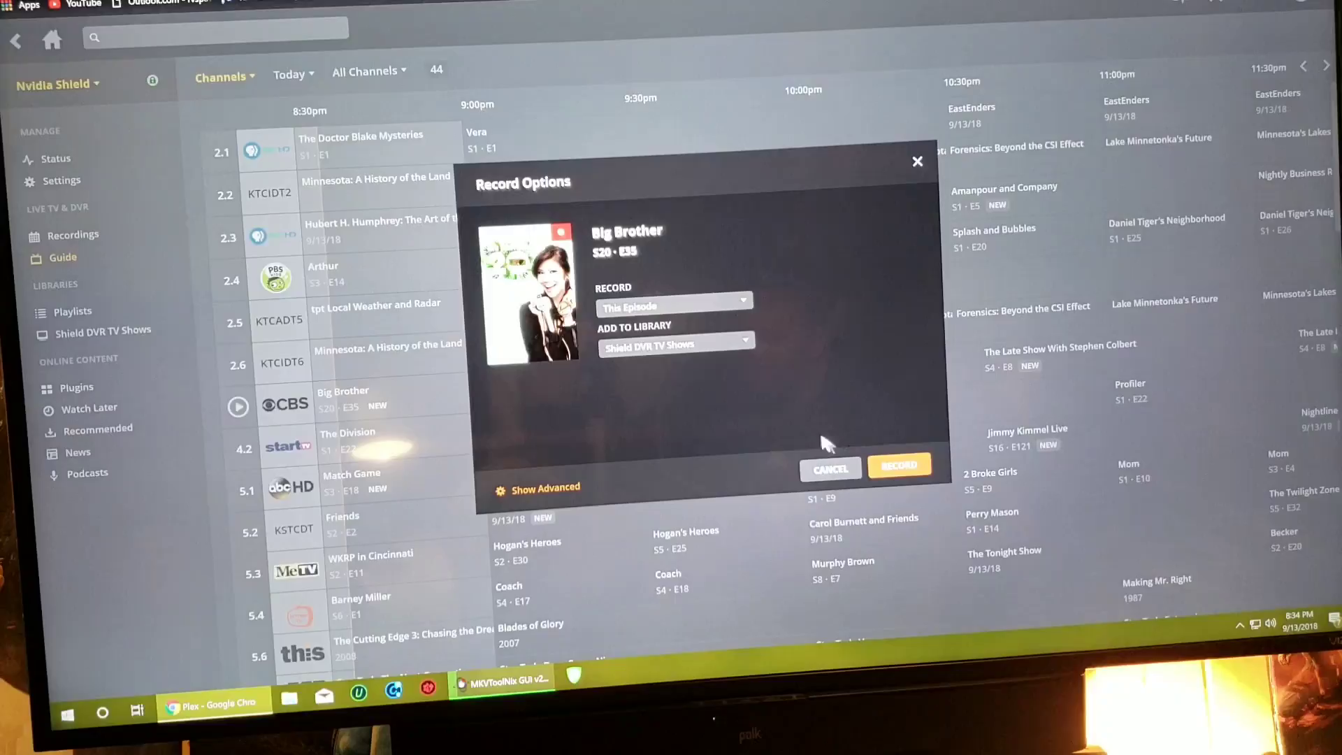
Schedule Big Brother, Match Game and The Gifted to record from the 8:30pm guide slot
left_click(898, 464)
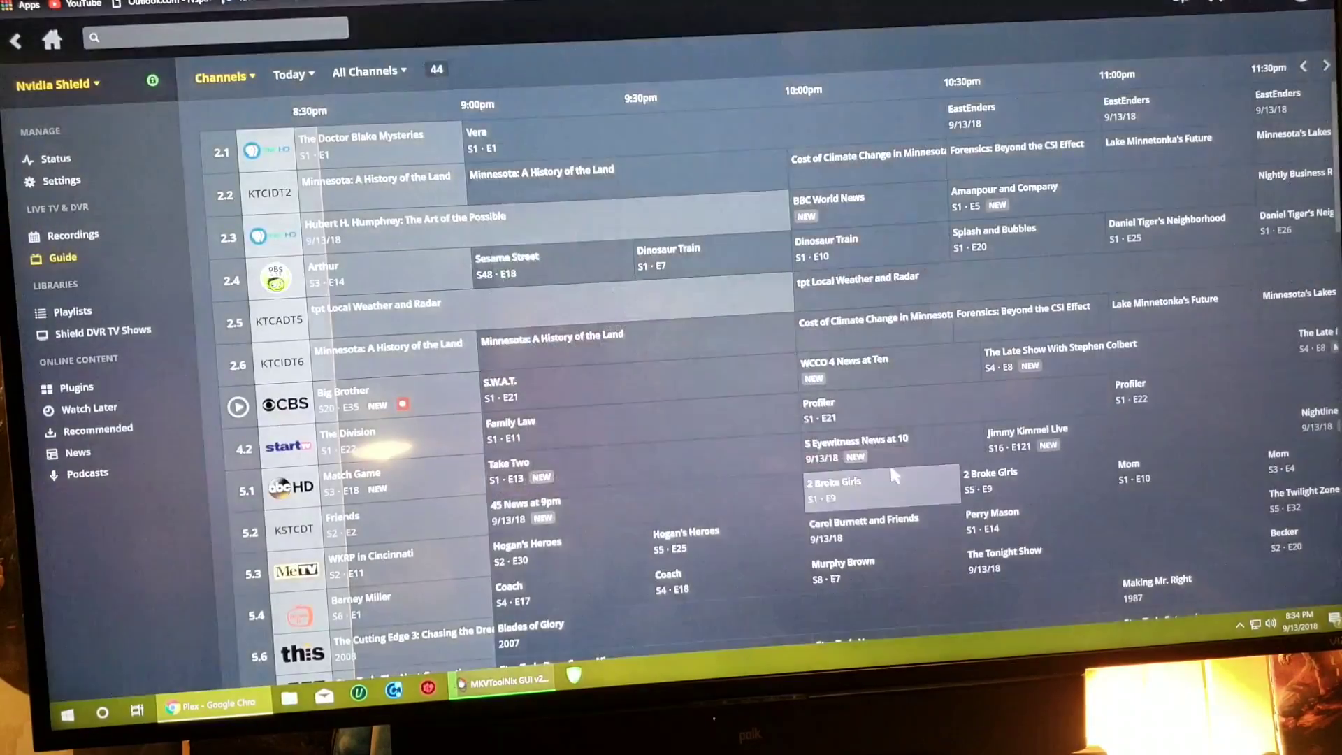
mouse_move(419, 496)
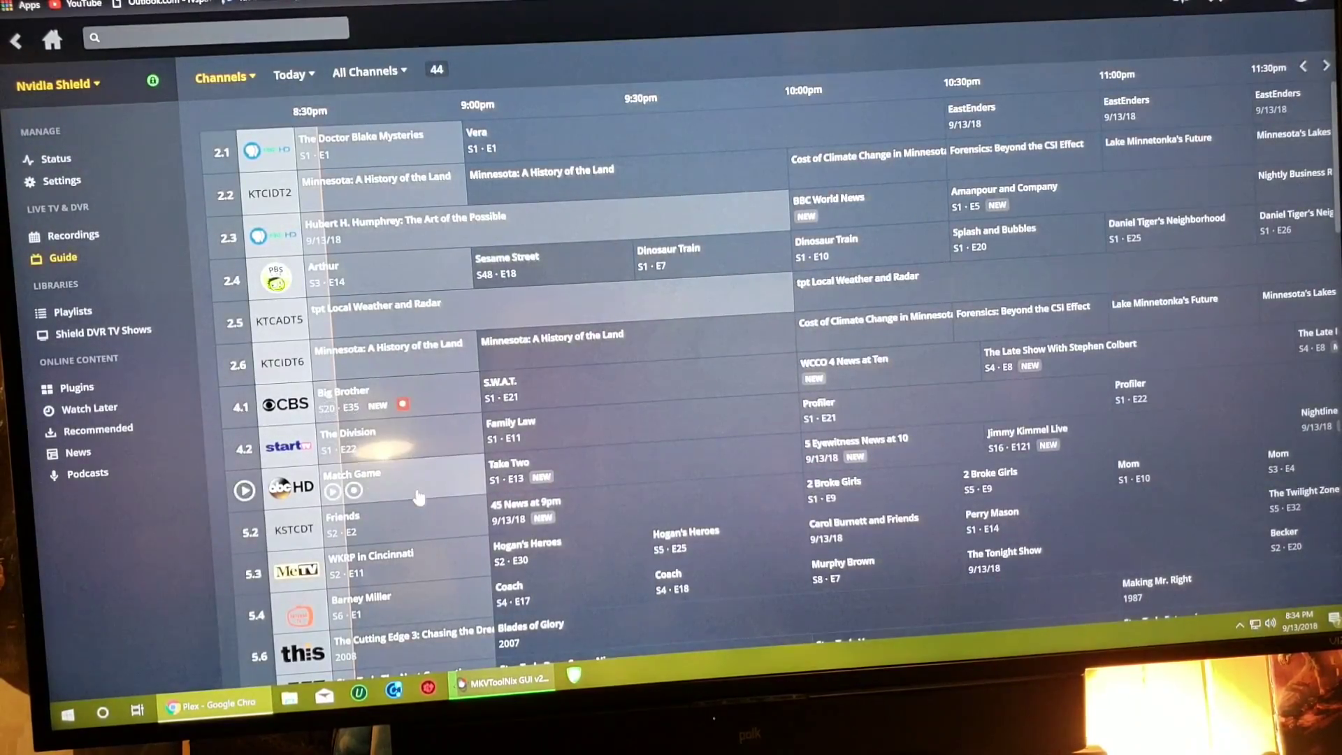
mouse_move(403, 492)
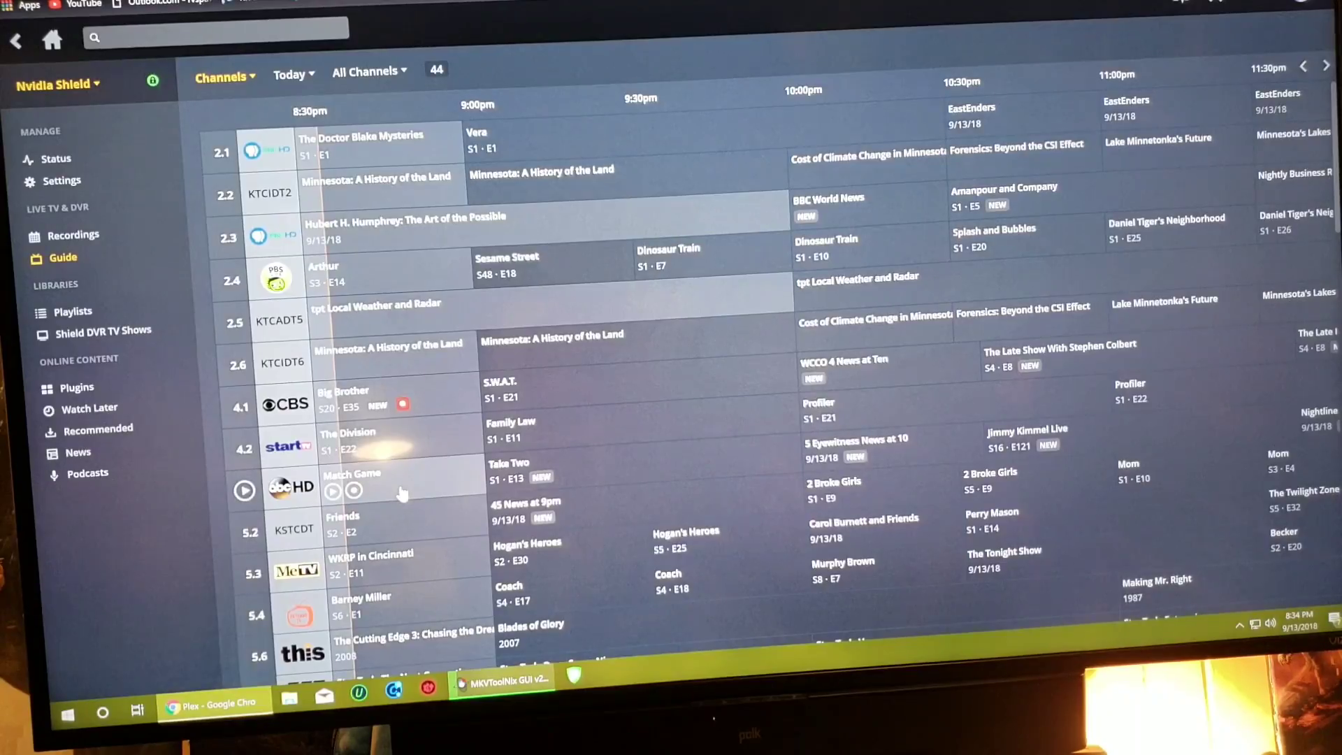
left_click(351, 473)
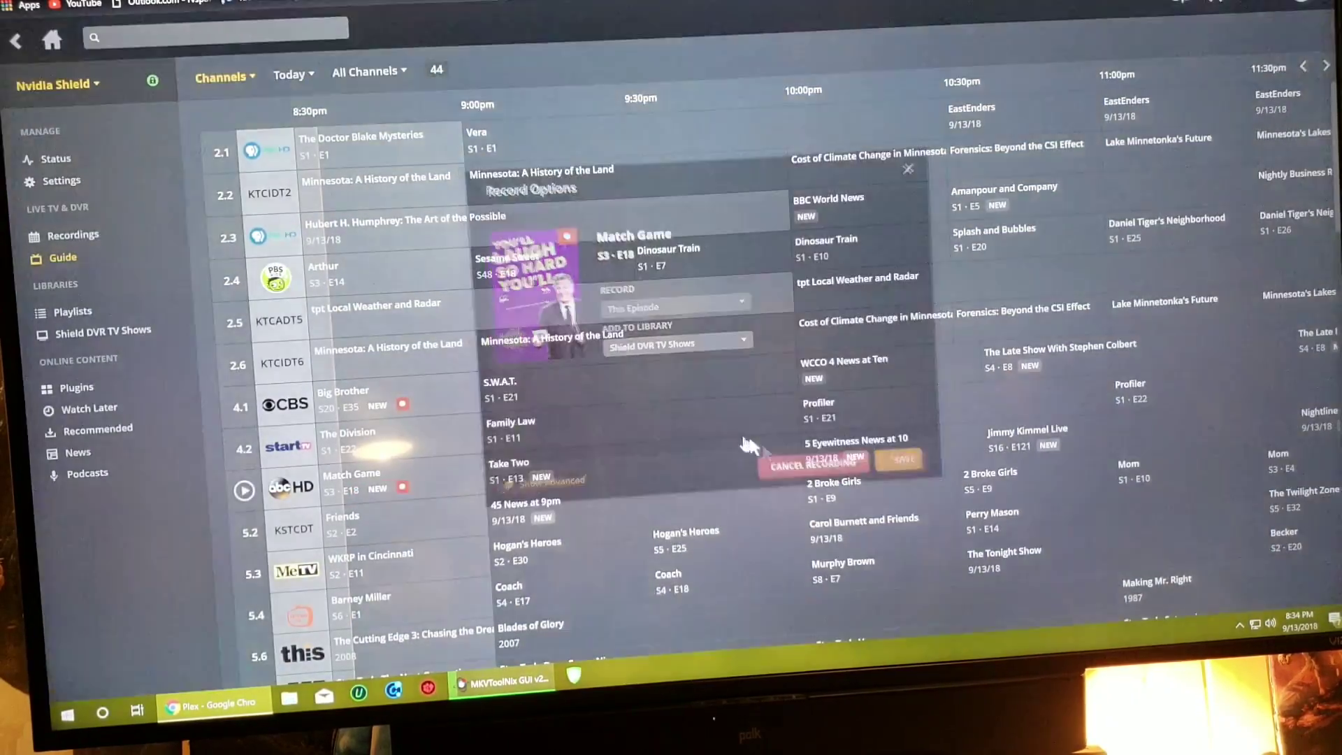
left_click(897, 461)
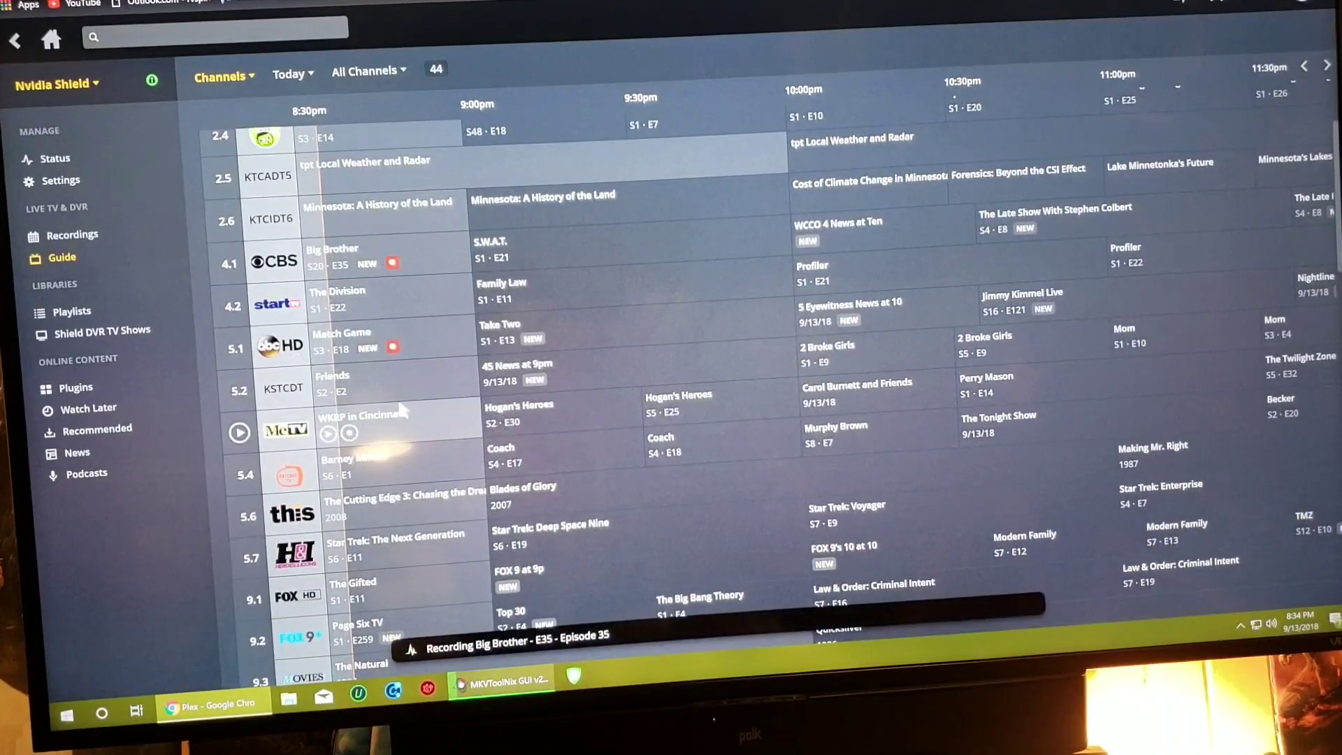
scroll("down", 3)
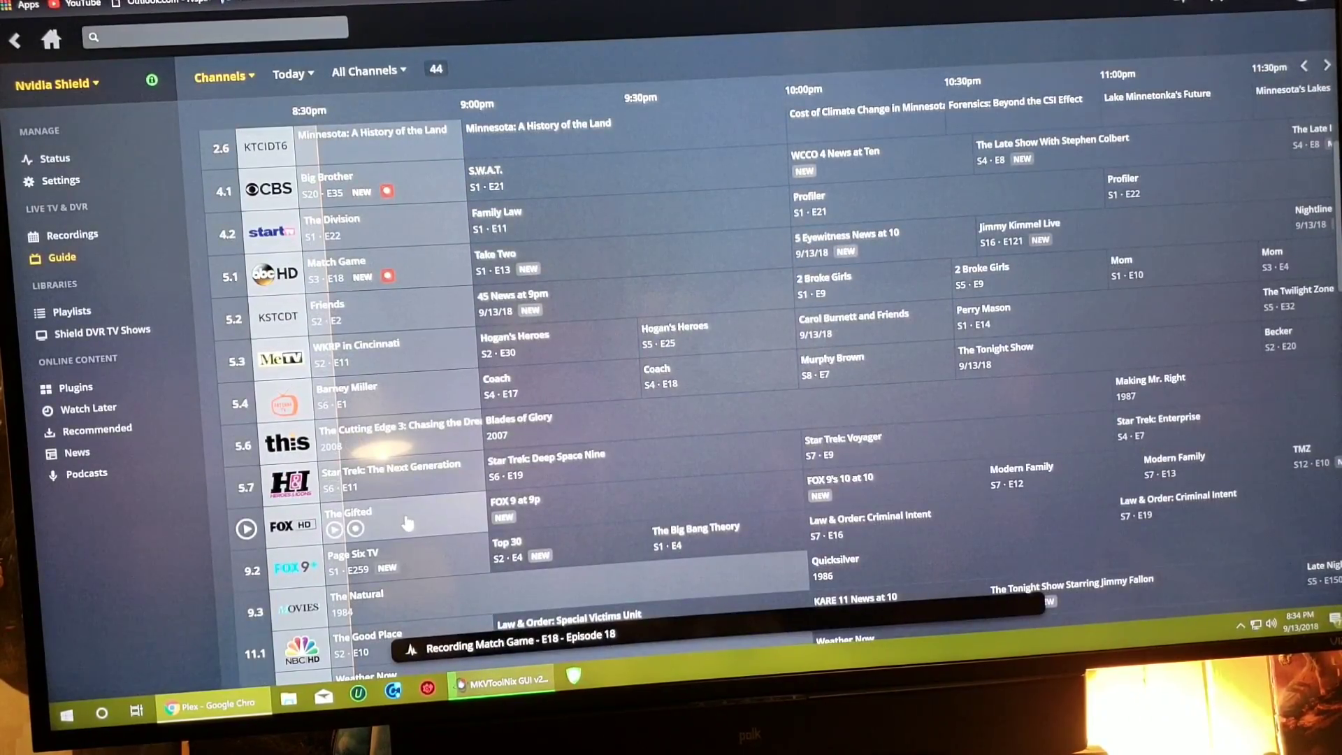
left_click(359, 517)
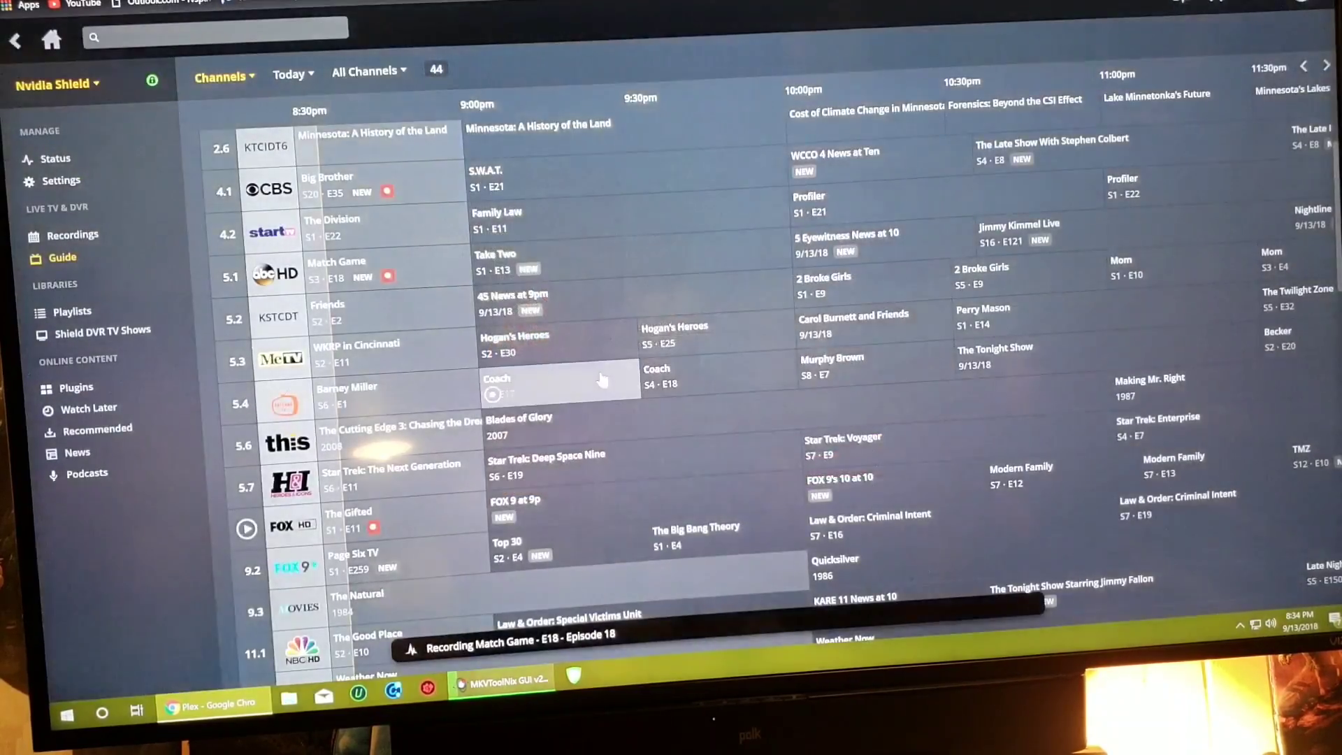
Schedule The Good Place and The Originals to record as well
scroll("down", 3)
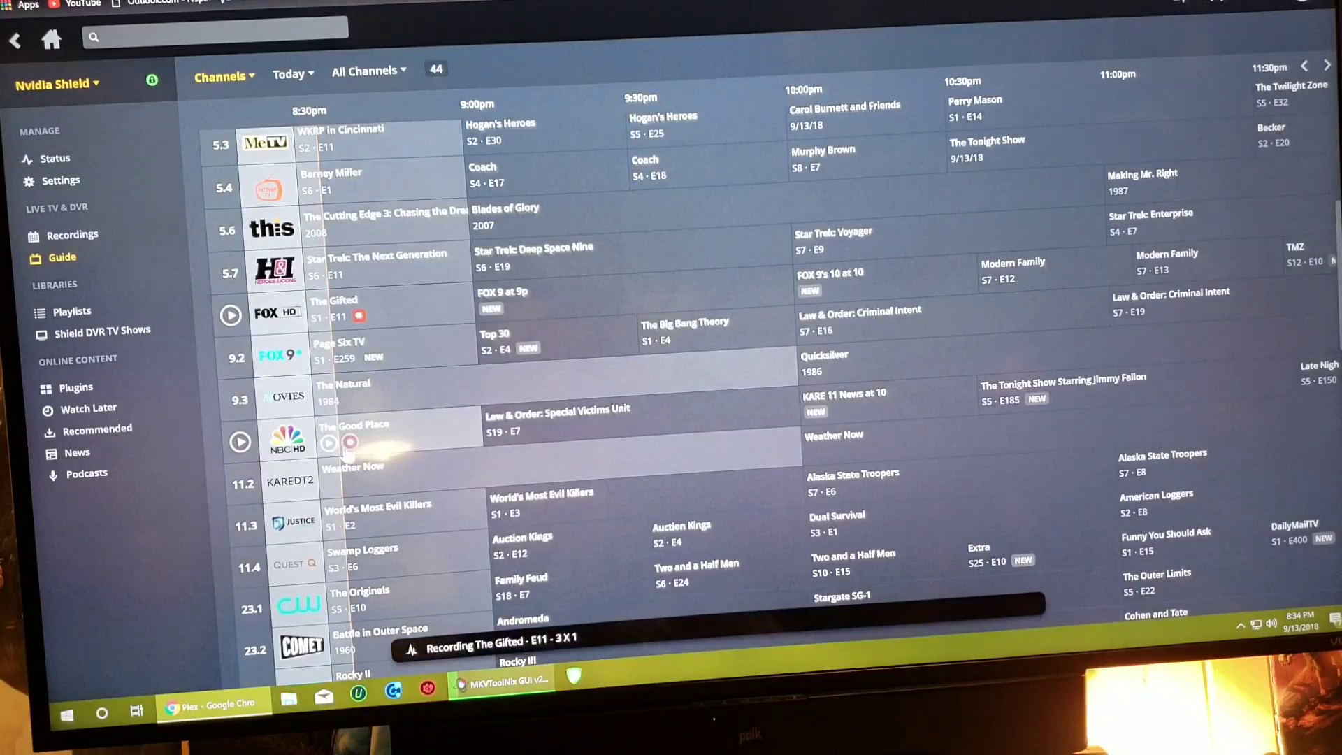
left_click(353, 431)
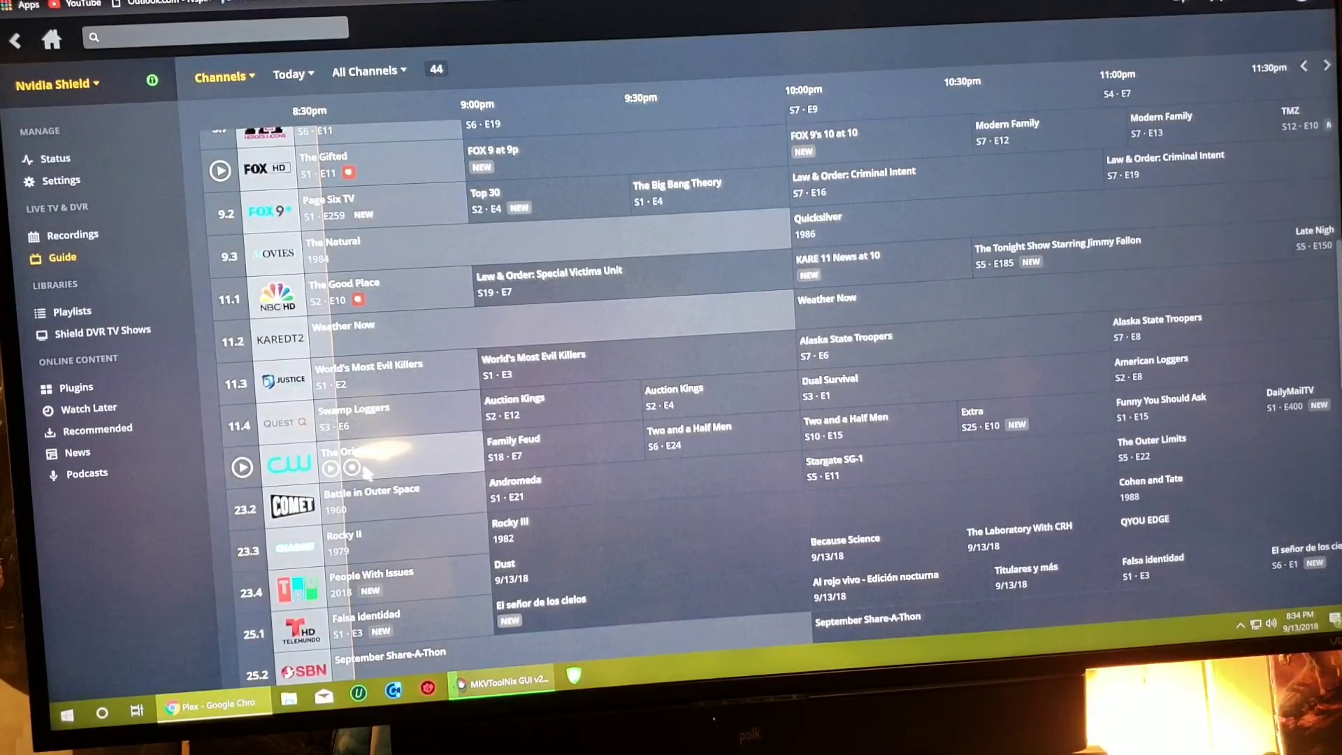
left_click(351, 459)
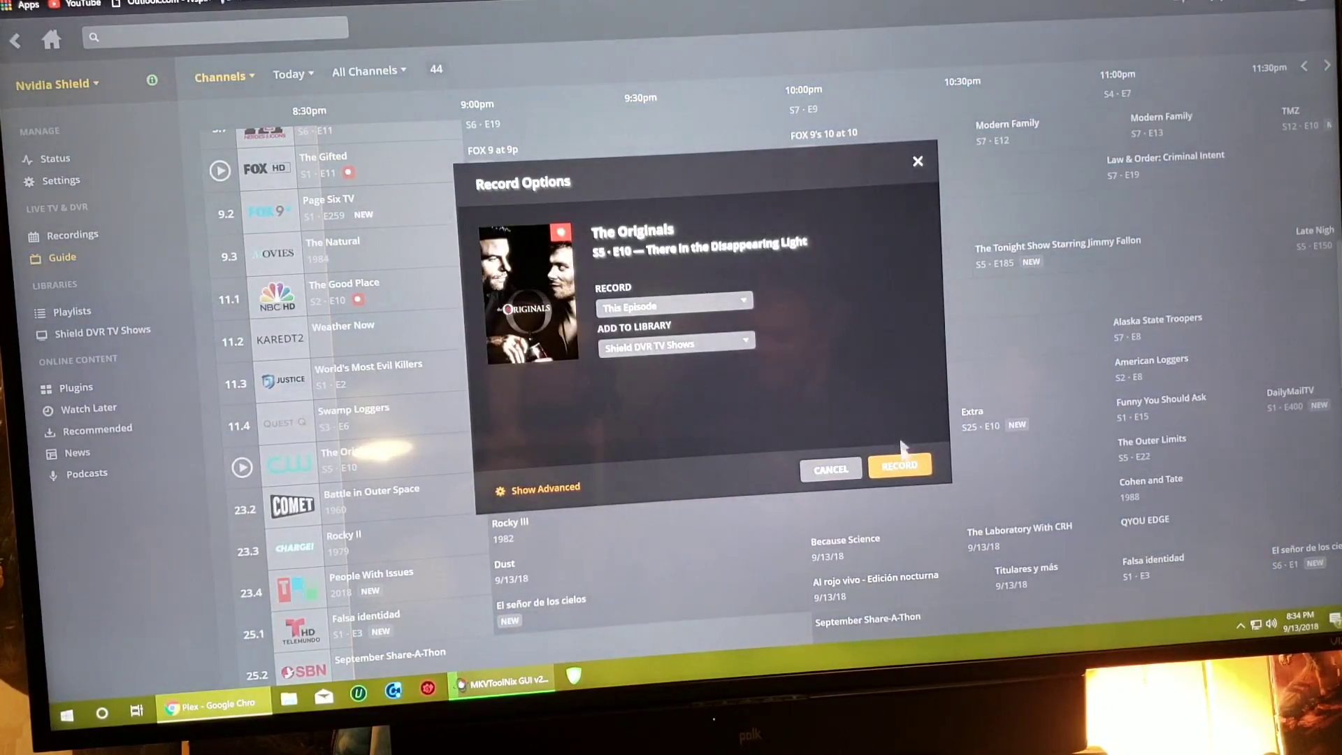
left_click(898, 464)
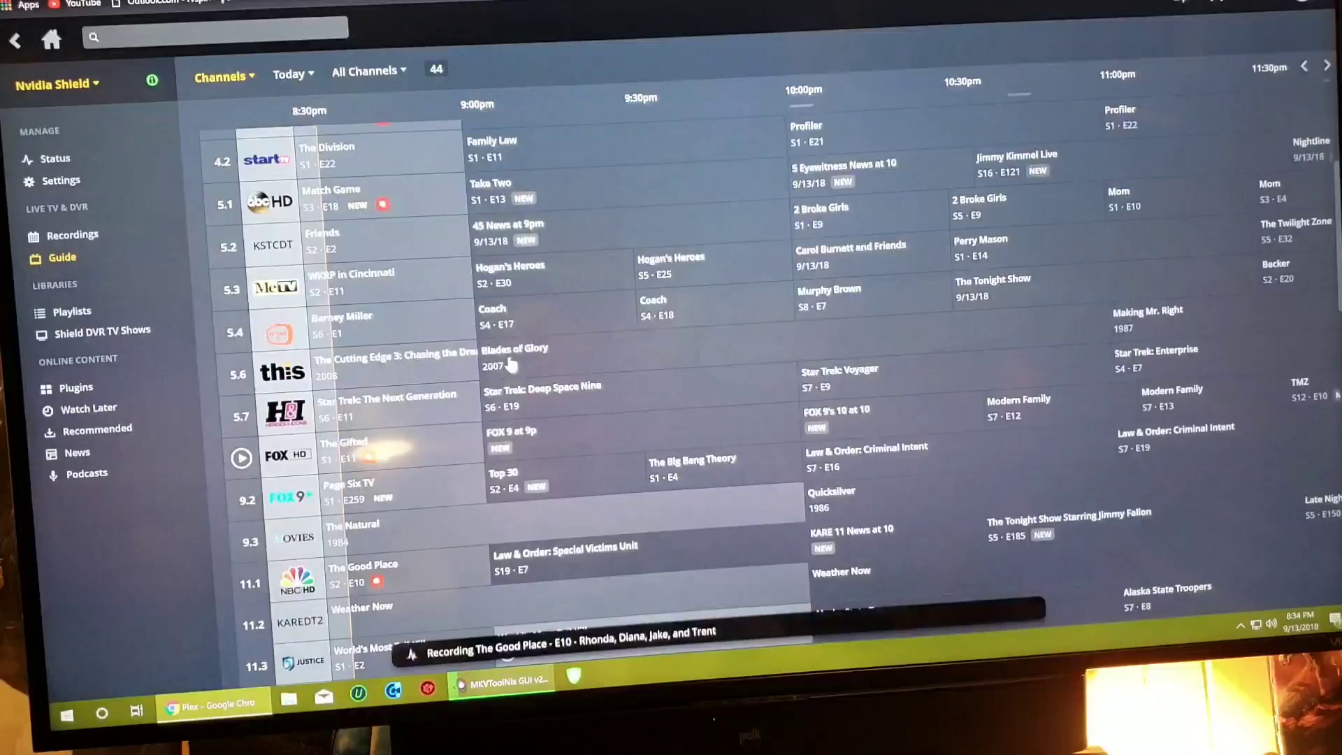
scroll("down", 3)
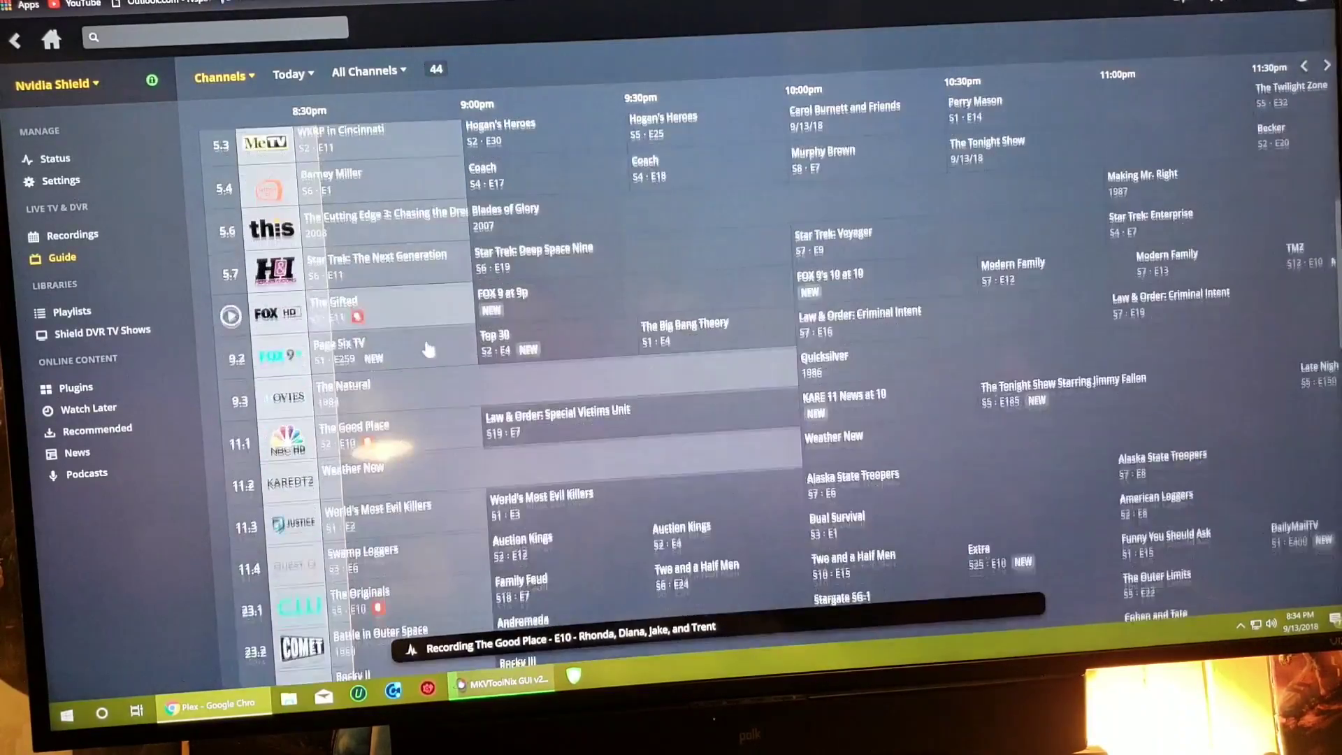
scroll("down", 3)
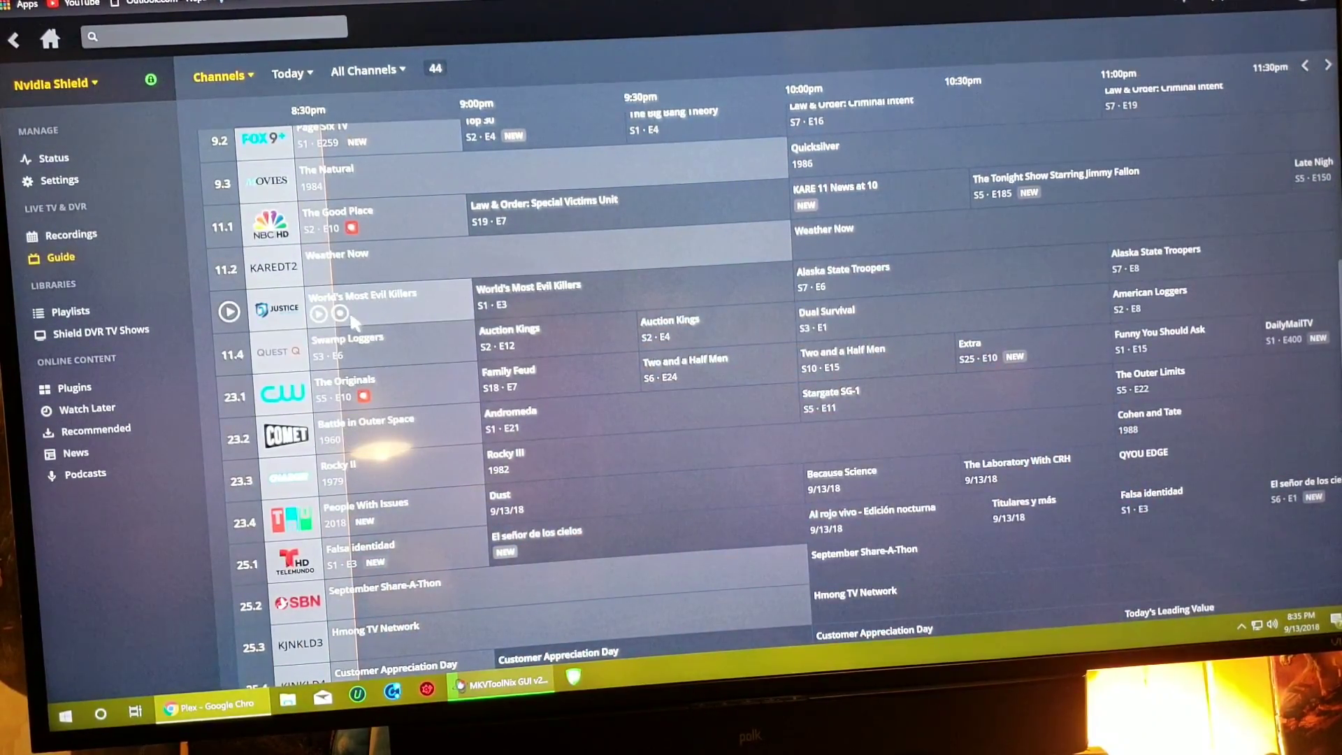
Set World's Most Evil Killers S1·E2 to record, the sixth scheduled show
left_click(341, 311)
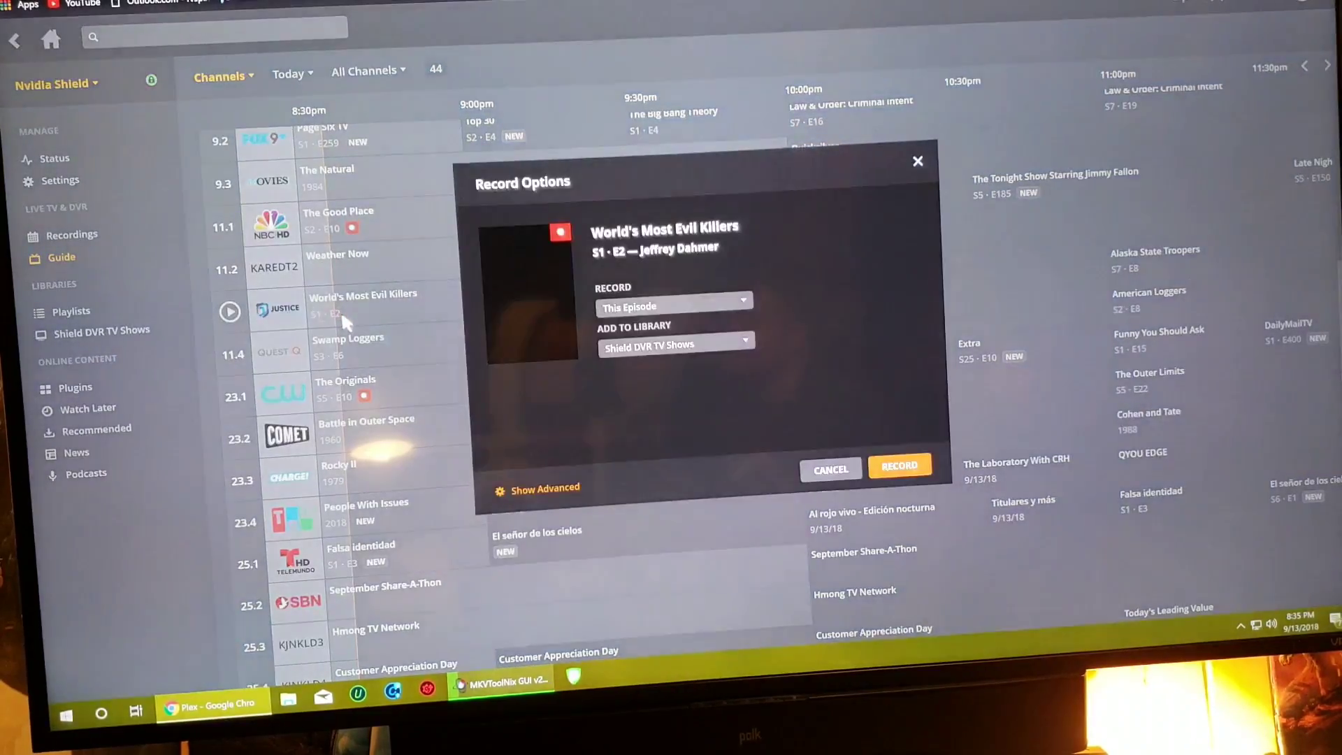
left_click(899, 464)
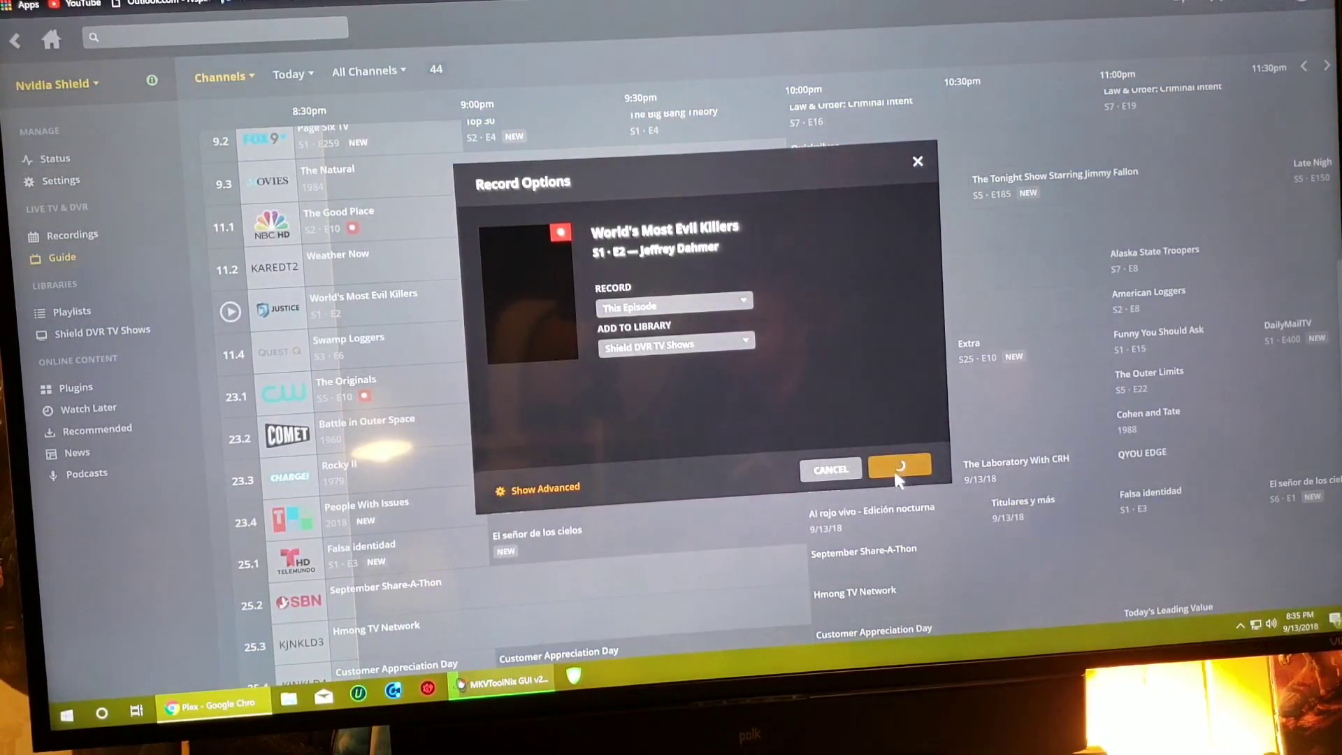
left_click(899, 470)
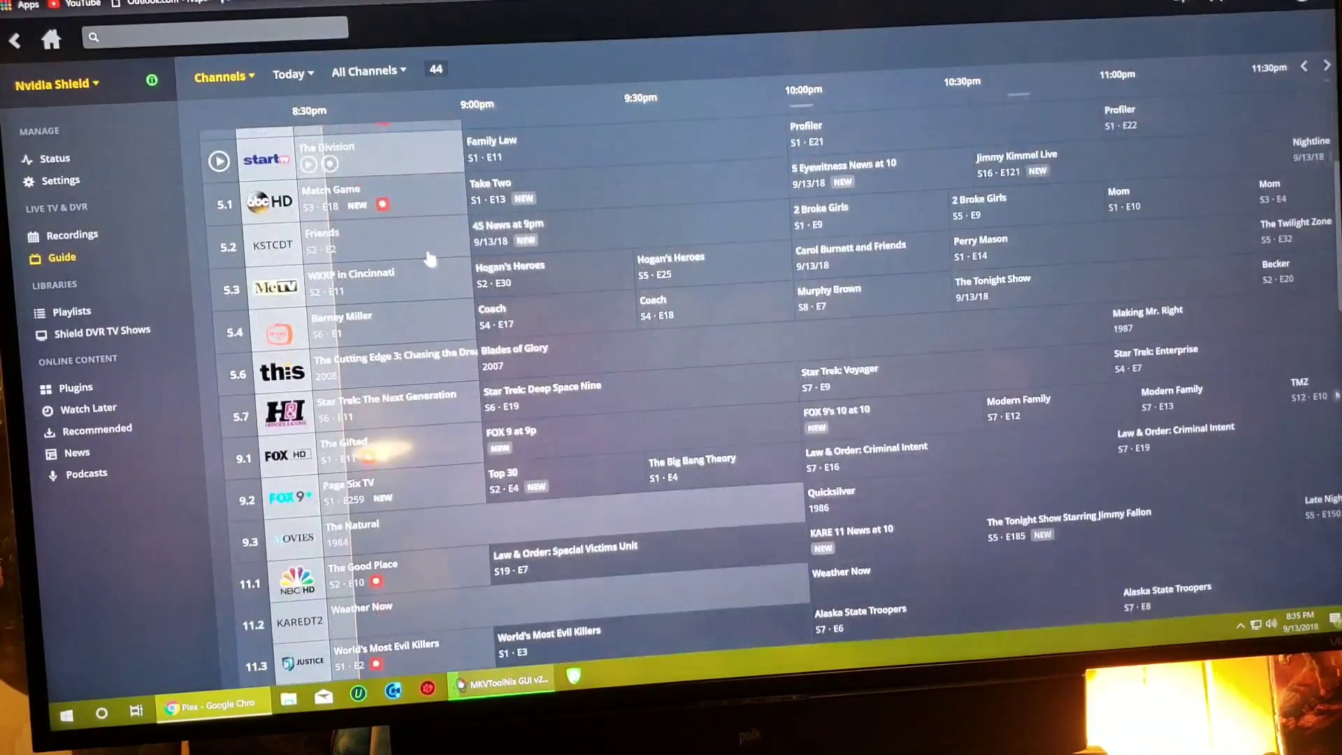
scroll("down", 3)
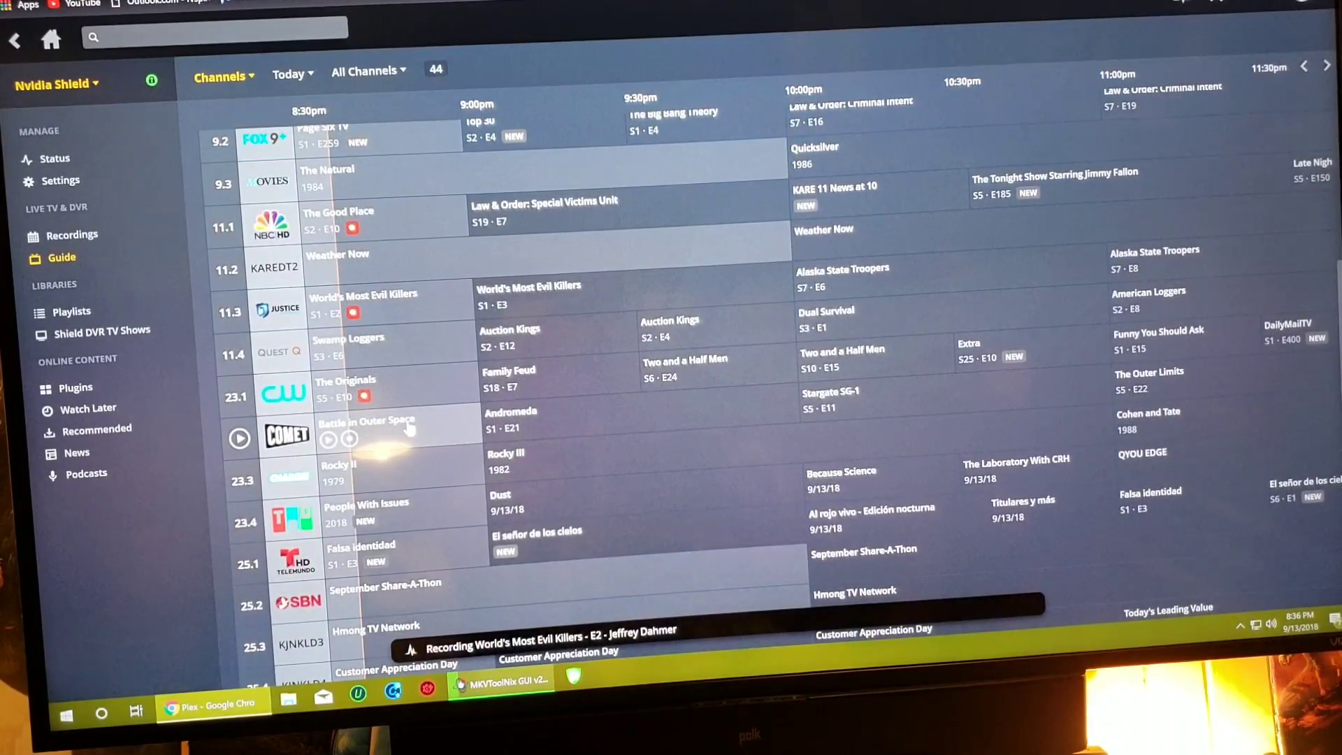
Attempt to record Battle in Outer Space and dismiss the Movies Library Required warning
left_click(349, 439)
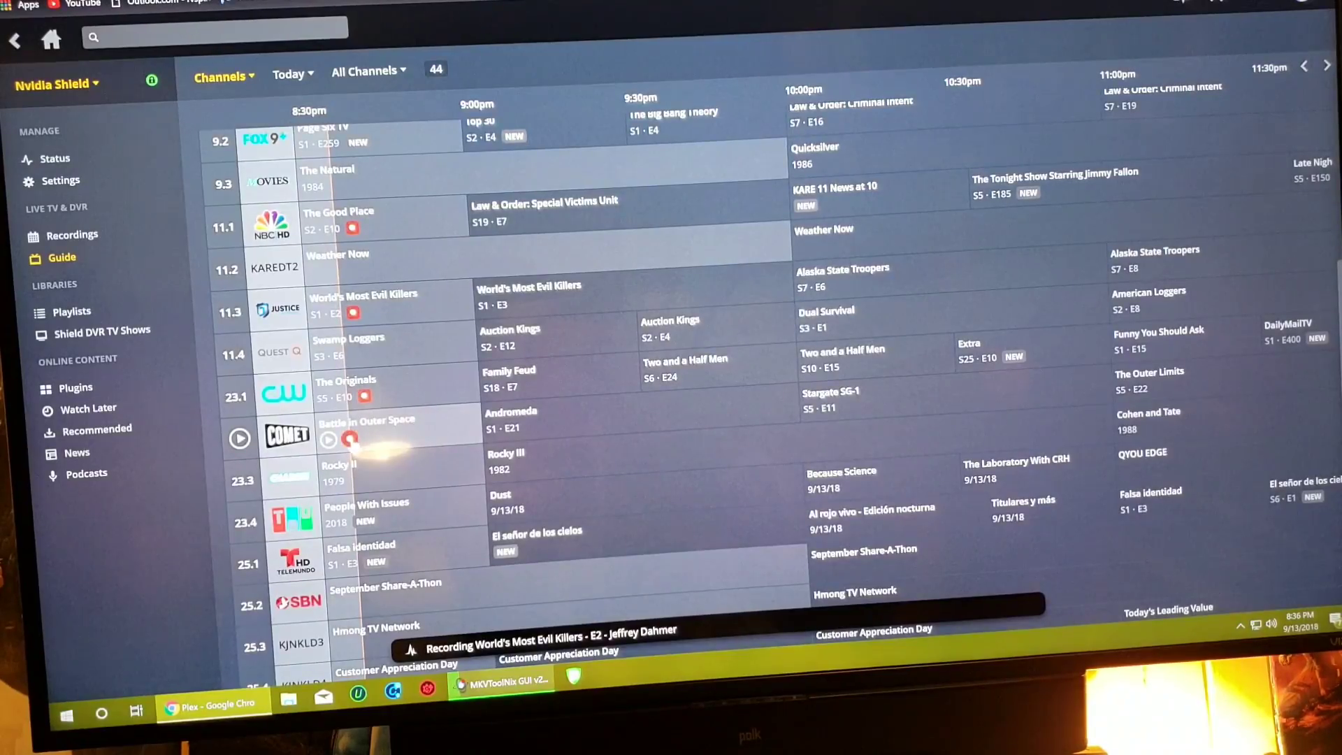
left_click(349, 439)
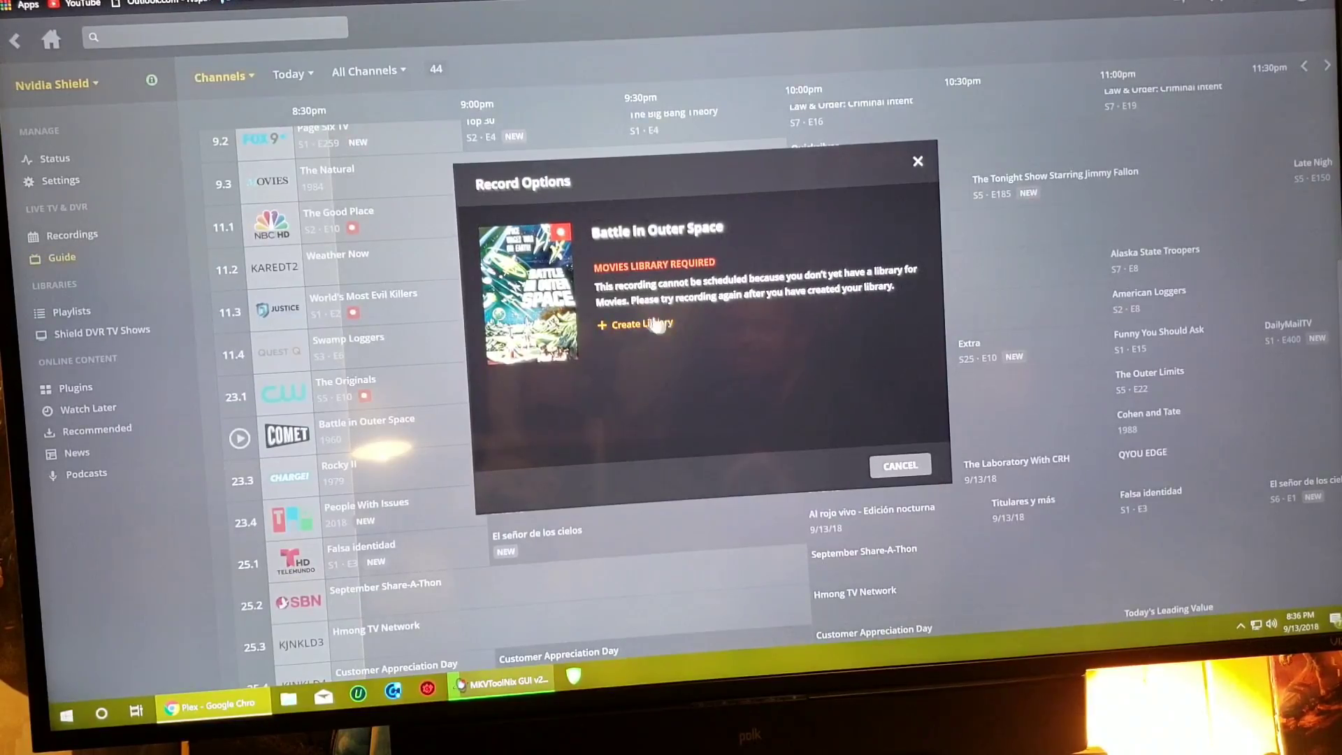
left_click(898, 463)
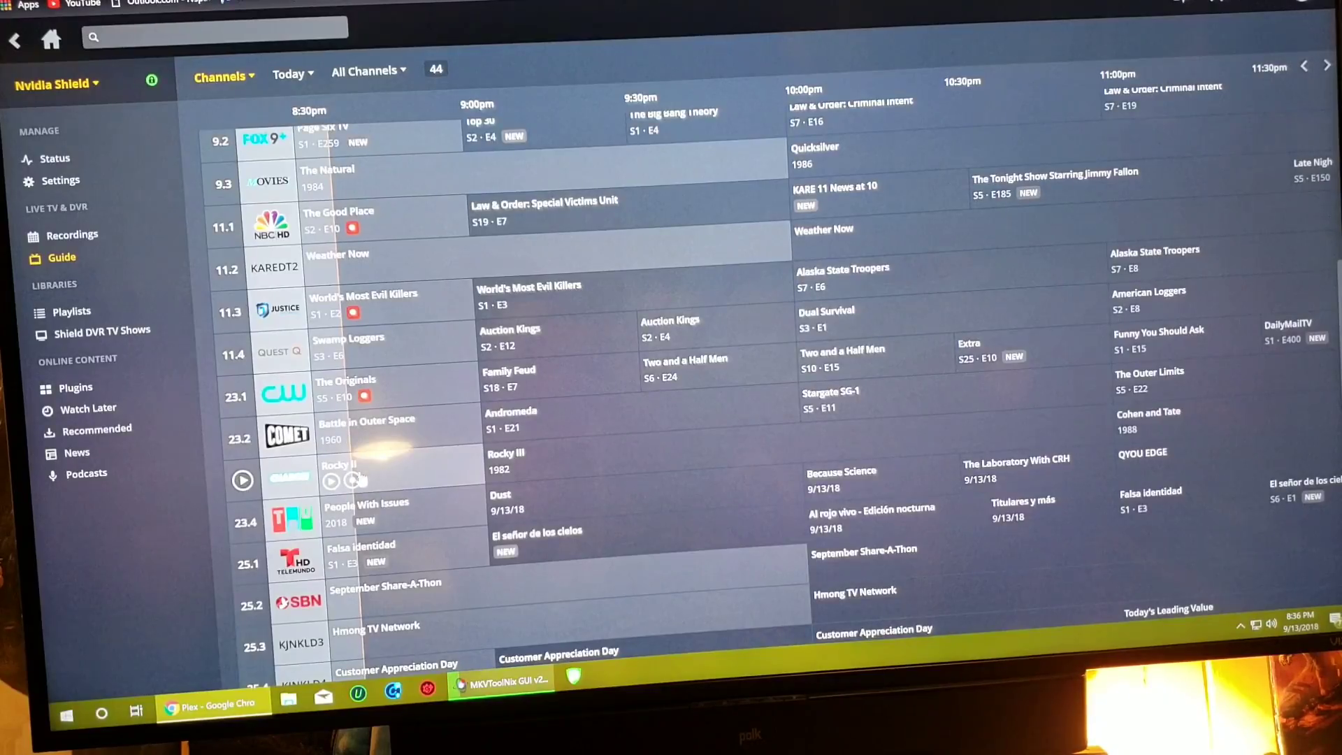
left_click(359, 479)
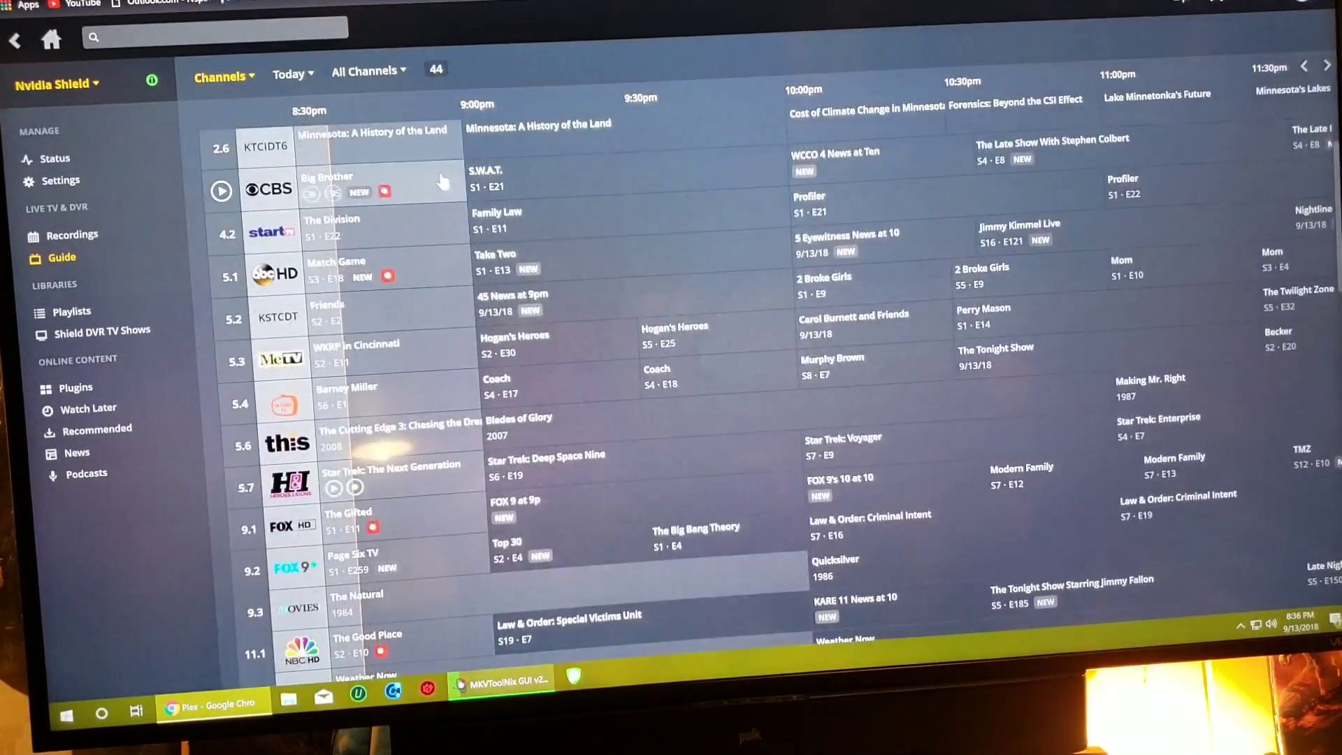
scroll("down", 3)
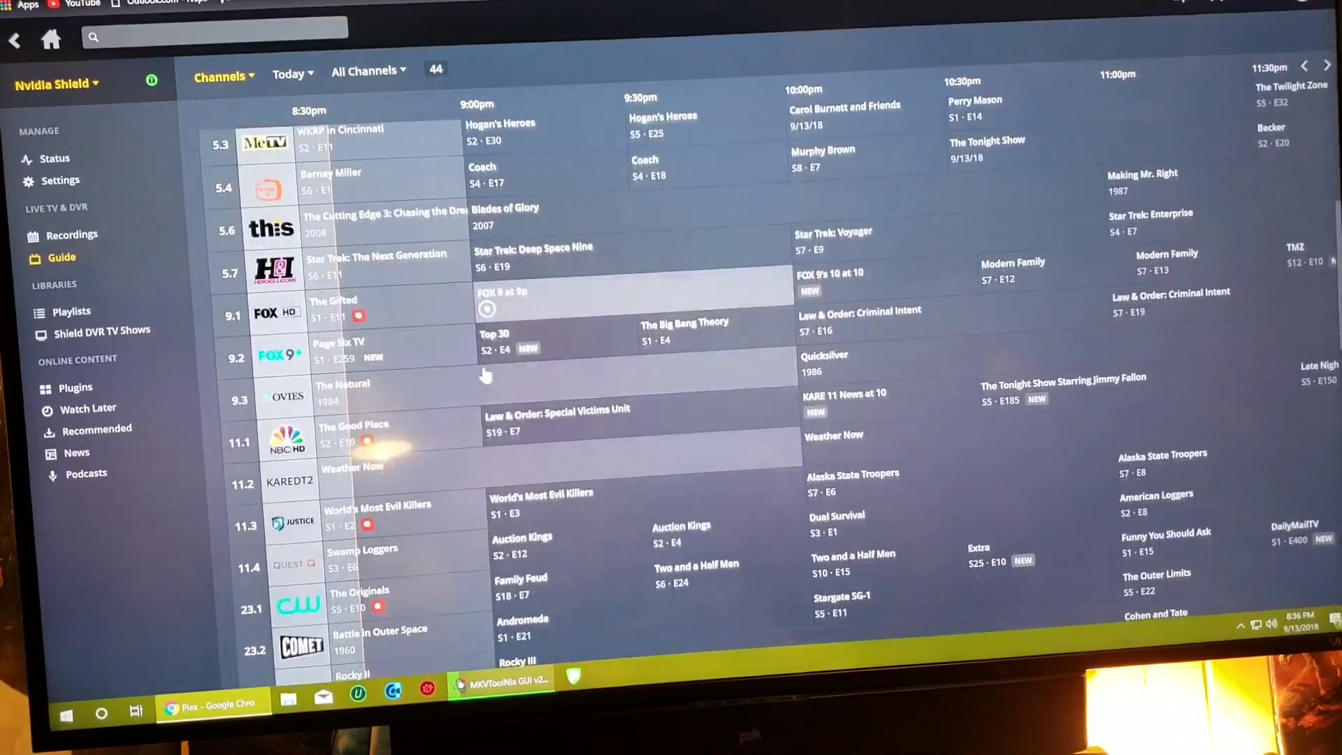
scroll("down", 3)
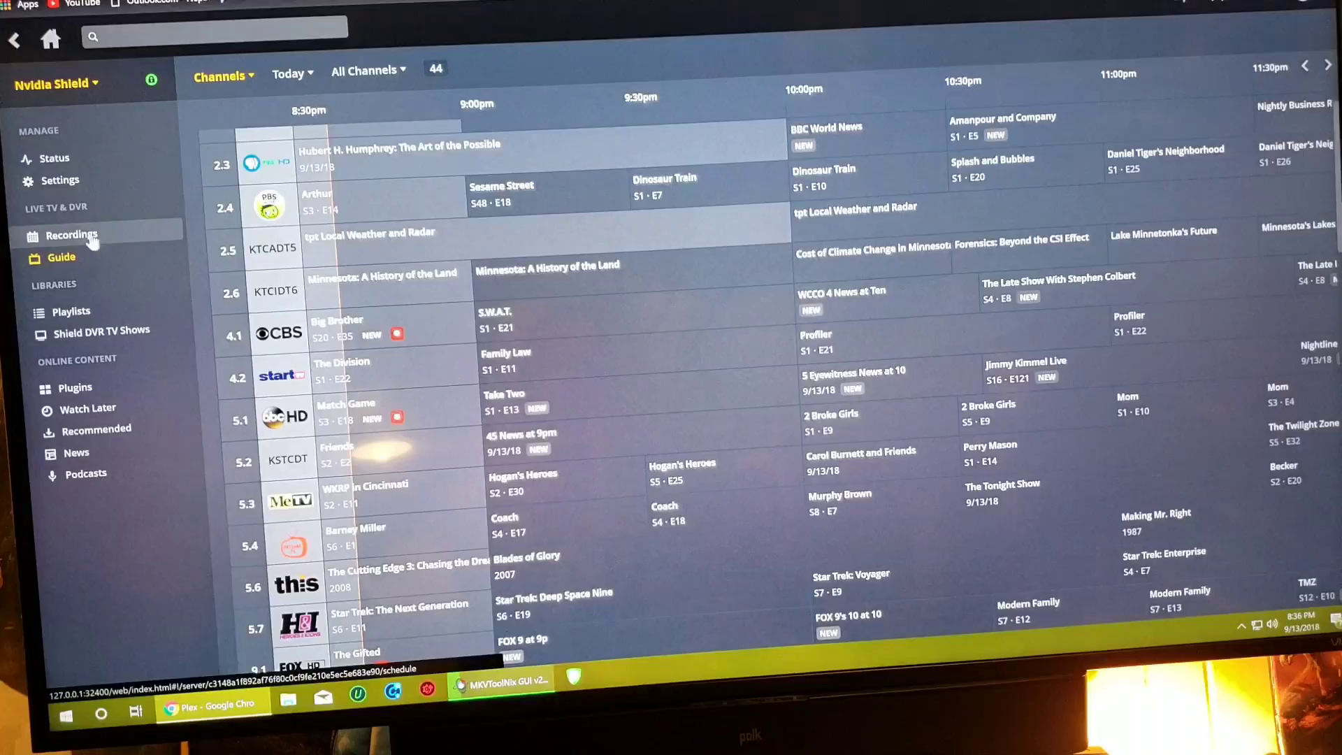
Review the Recordings calendar showing tonight's 8–9pm shows, then return to the guide
left_click(72, 235)
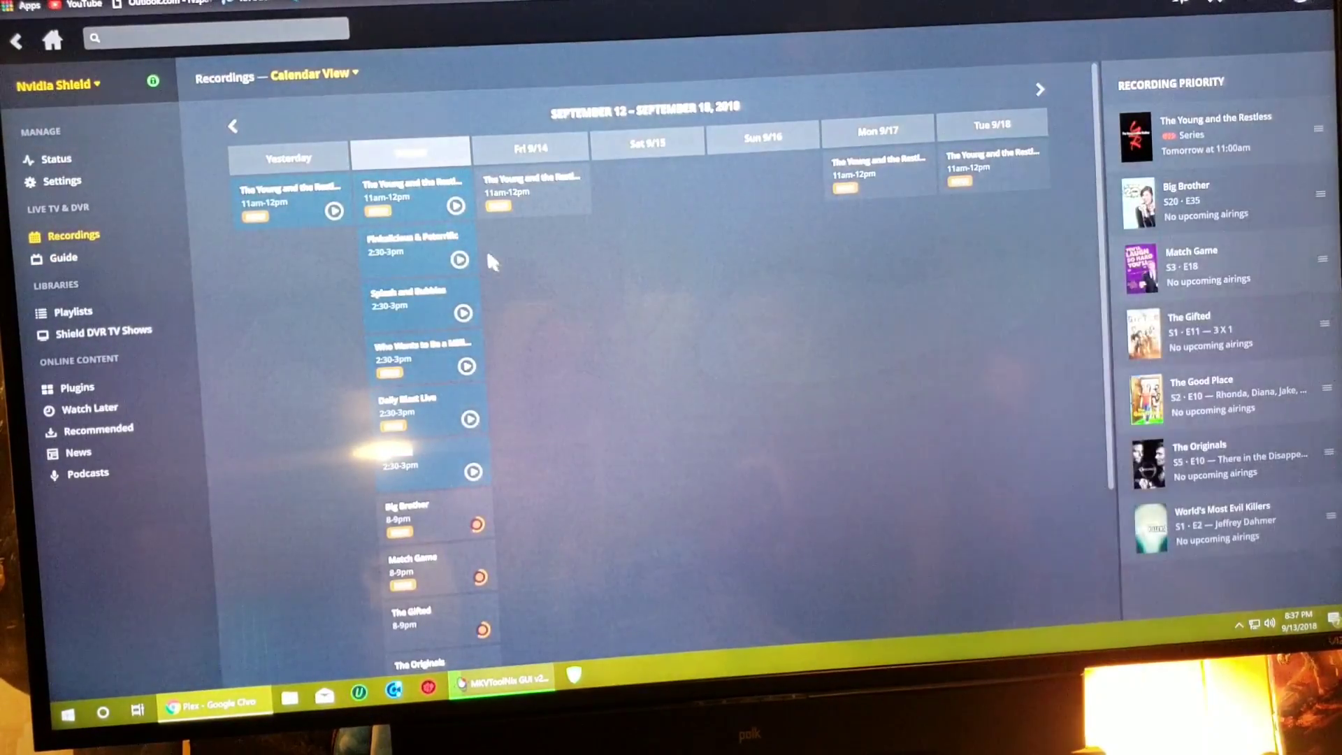
scroll("down", 3)
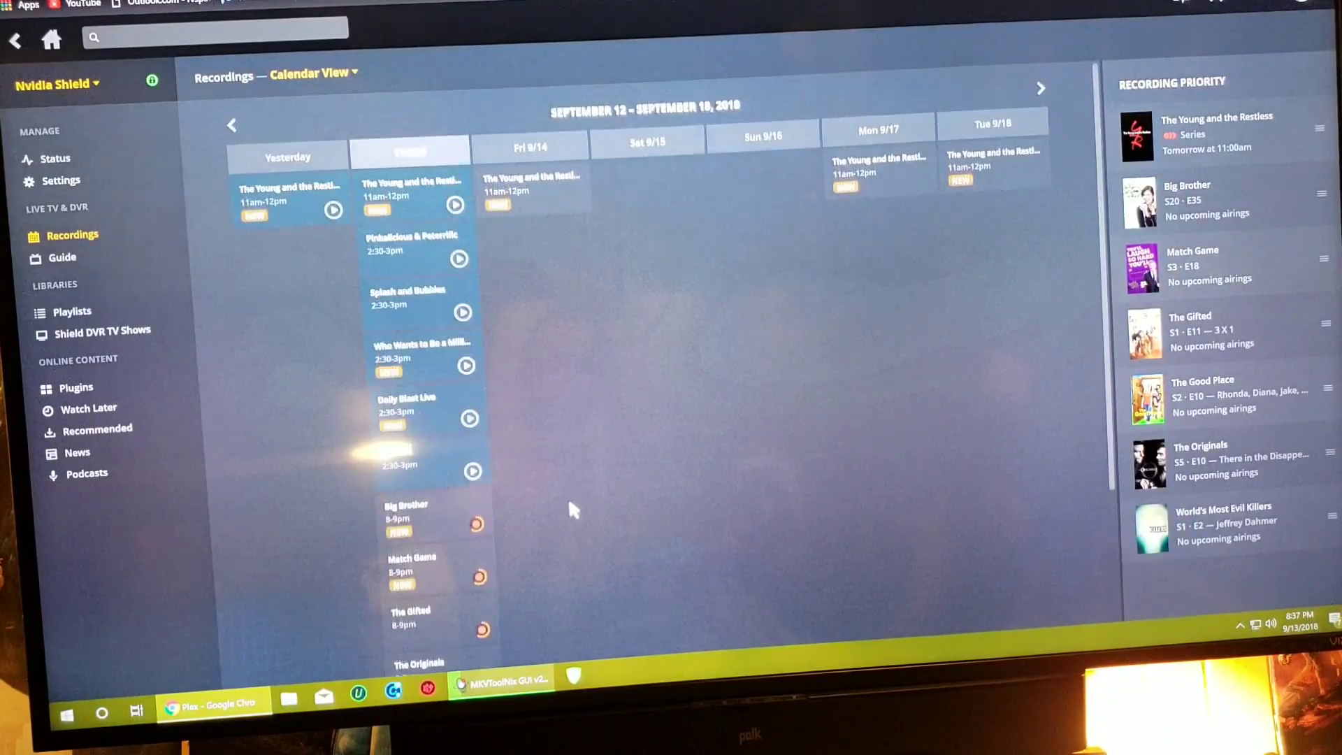
mouse_move(169, 289)
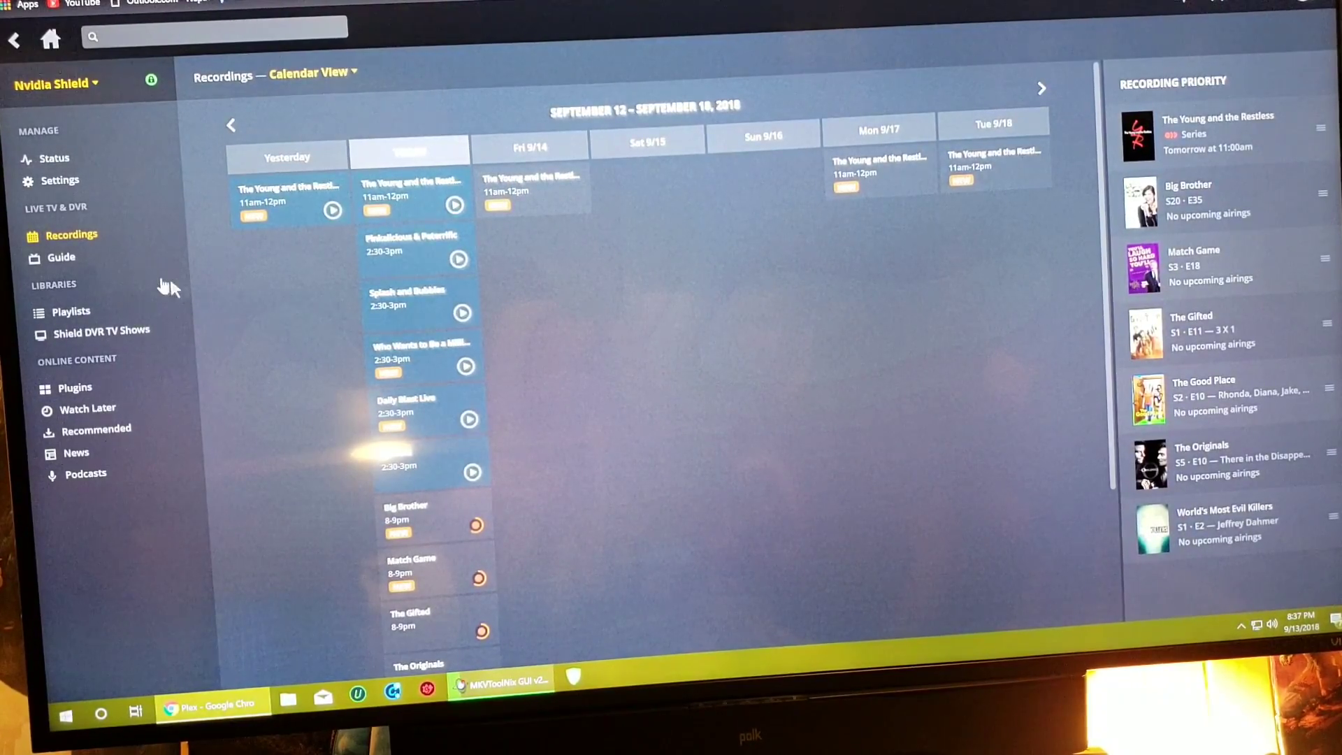
left_click(62, 257)
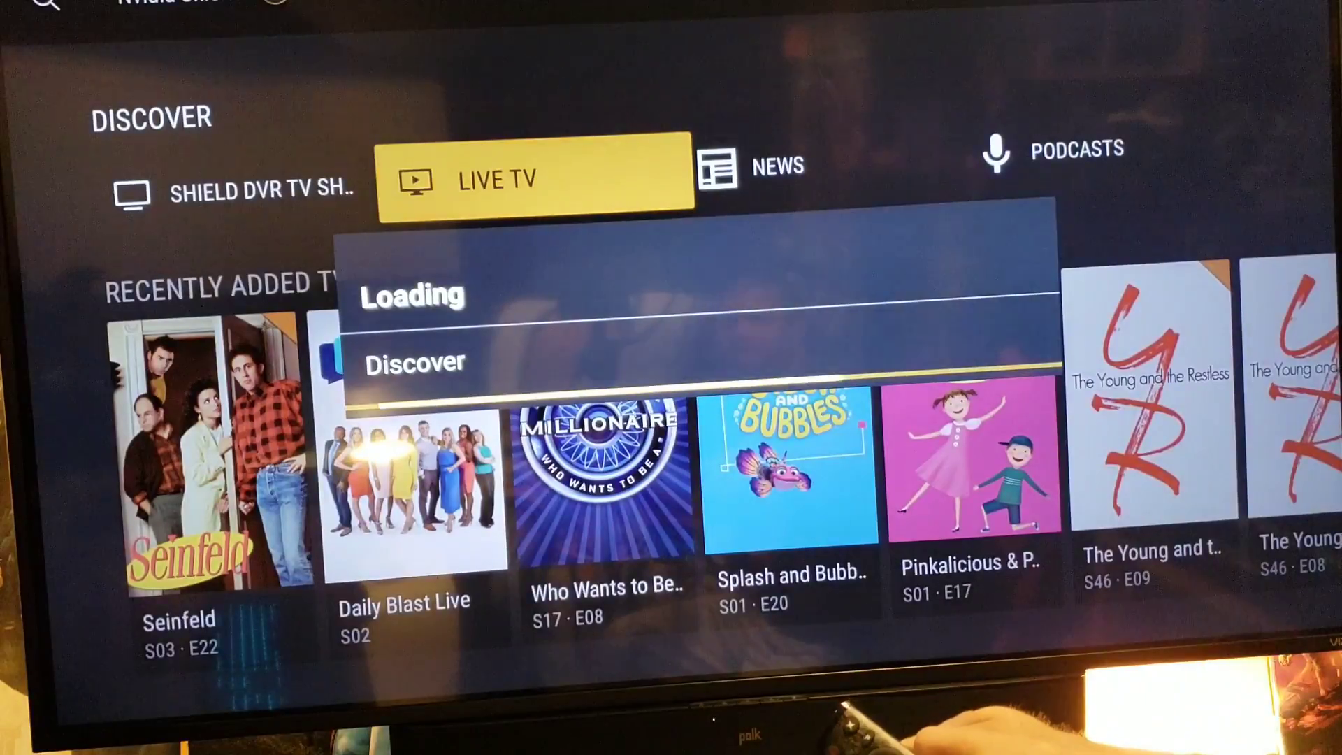
Browse the Shield's Live TV On Right Now row past Page Six TV
left_click(534, 169)
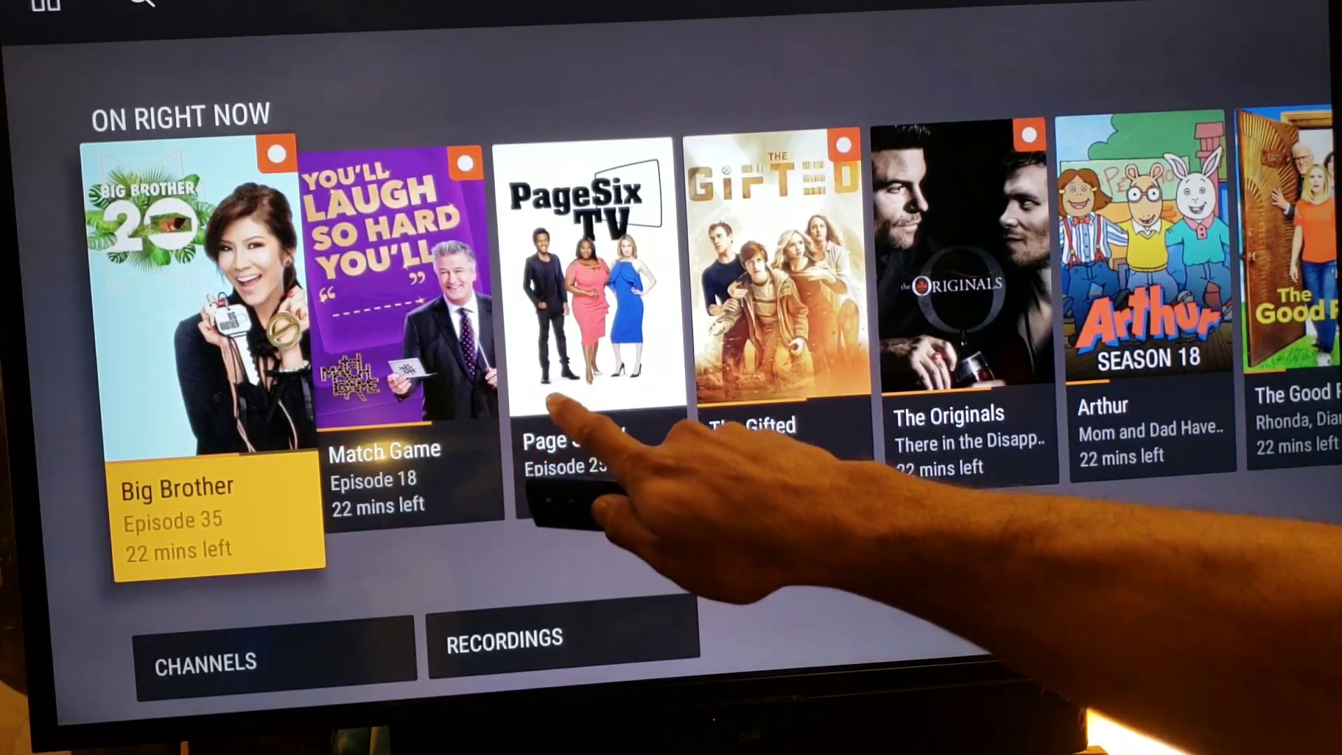
left_click(585, 299)
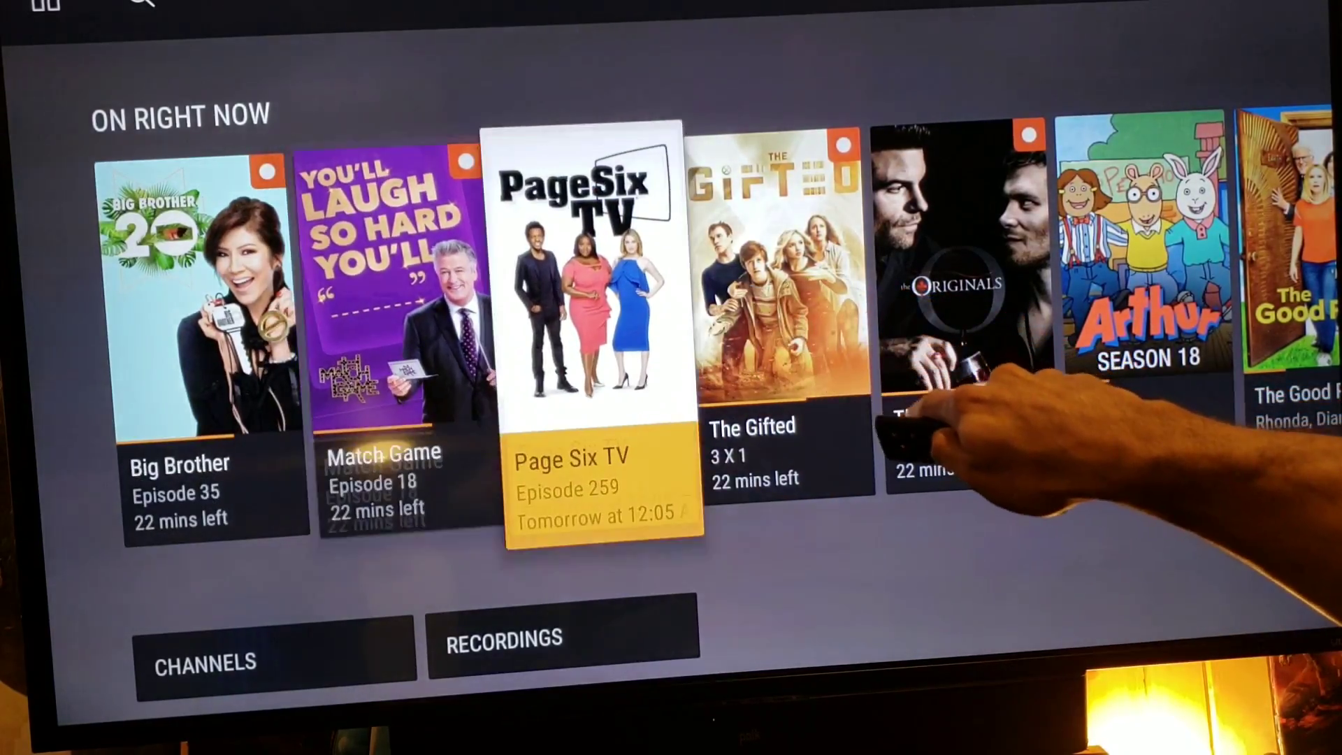
scroll("right", 3)
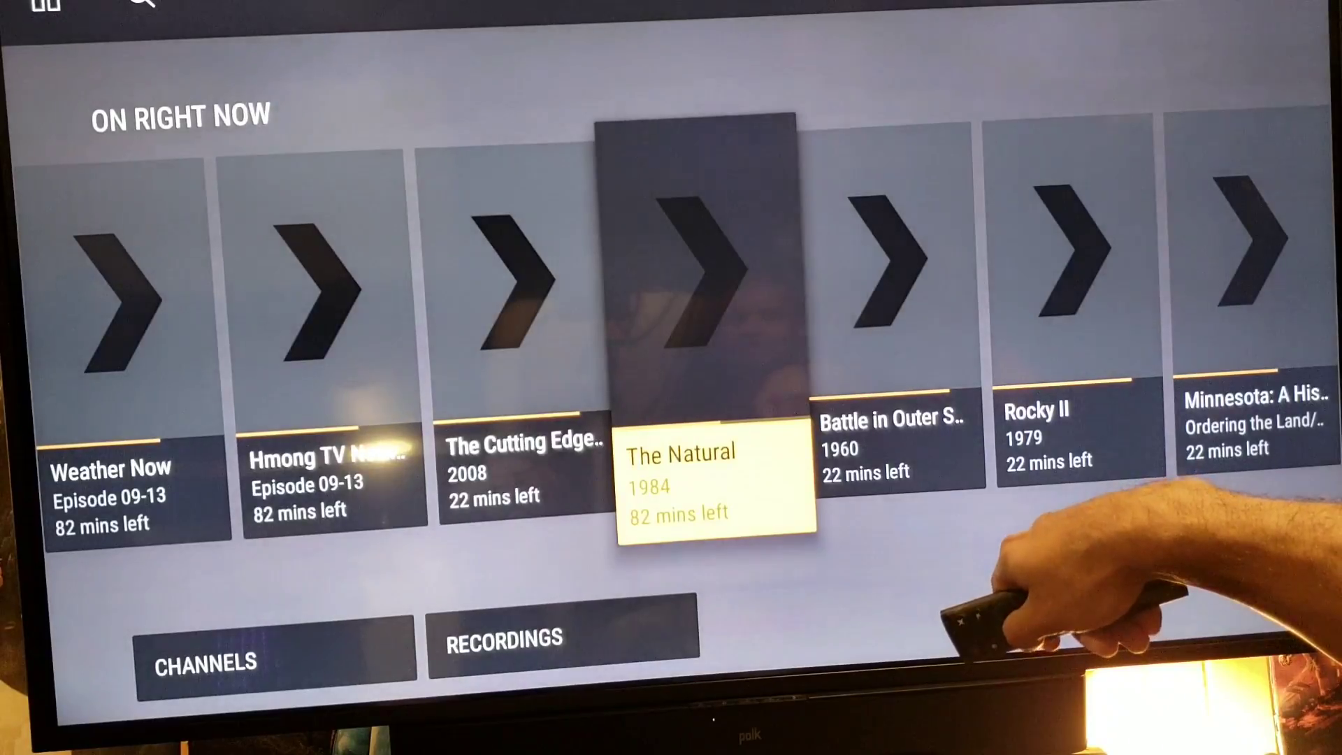
scroll("right", 3)
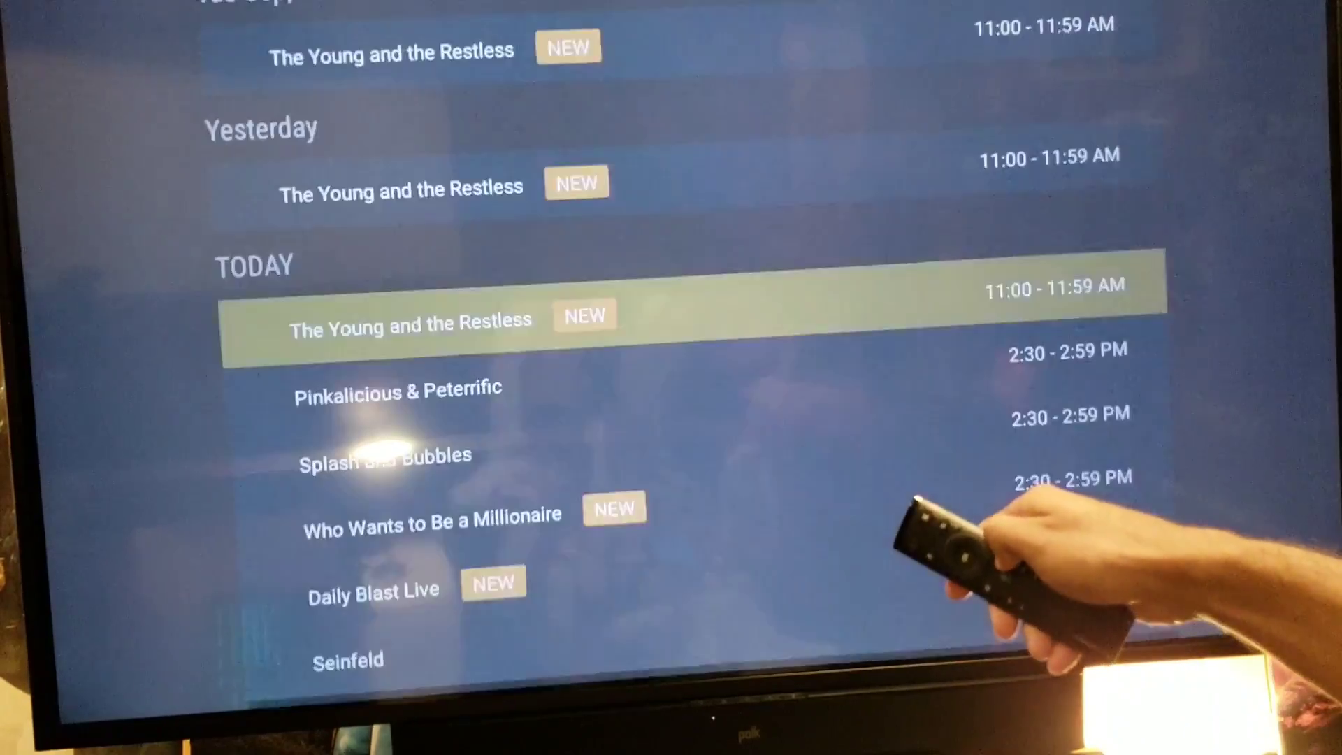
Scroll through the Shield's Today schedule to show six shows recording simultaneously
key("Down")
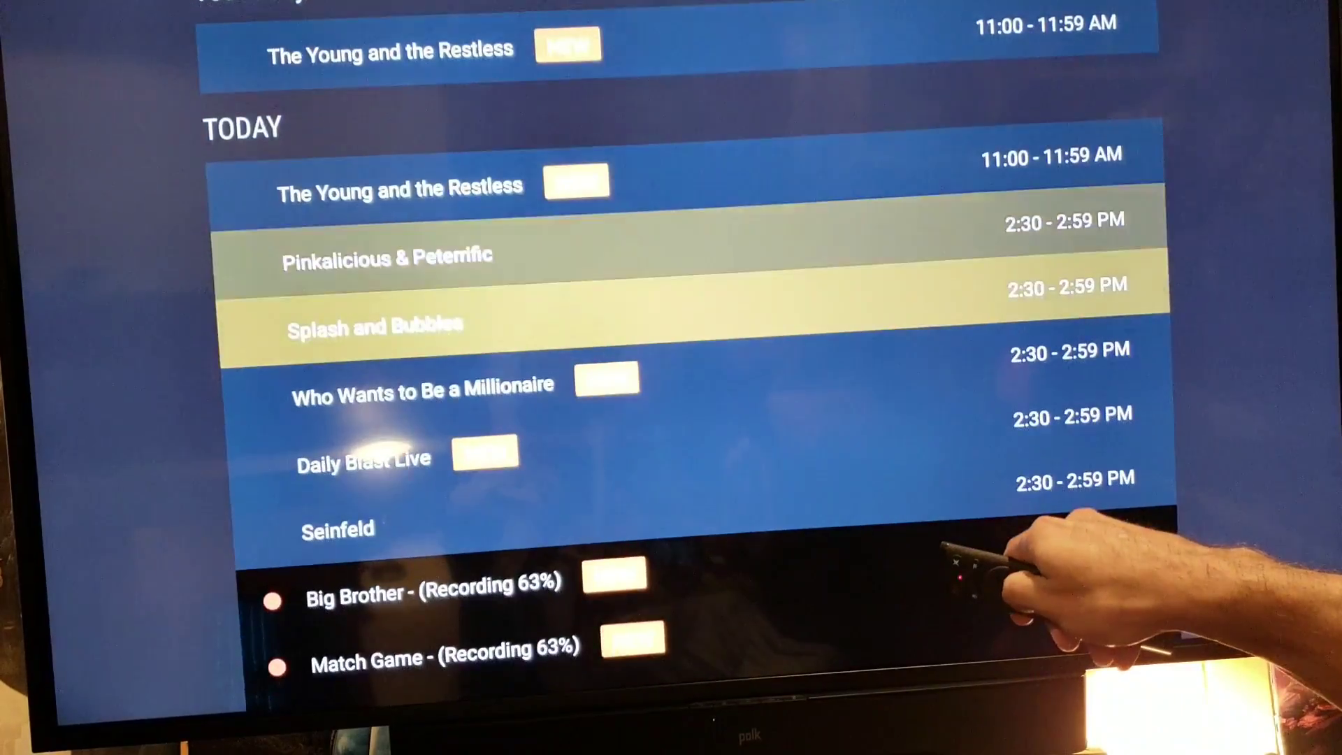
scroll("down", 3)
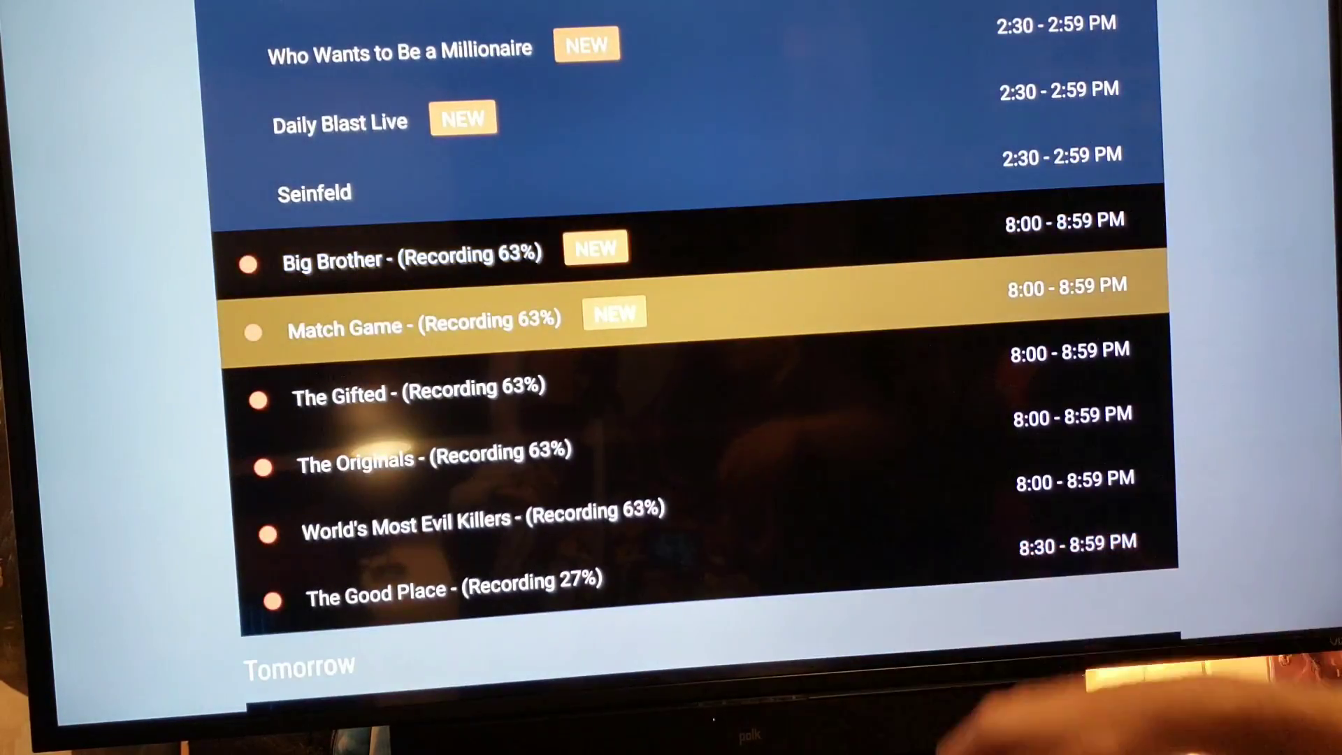
scroll("down", 3)
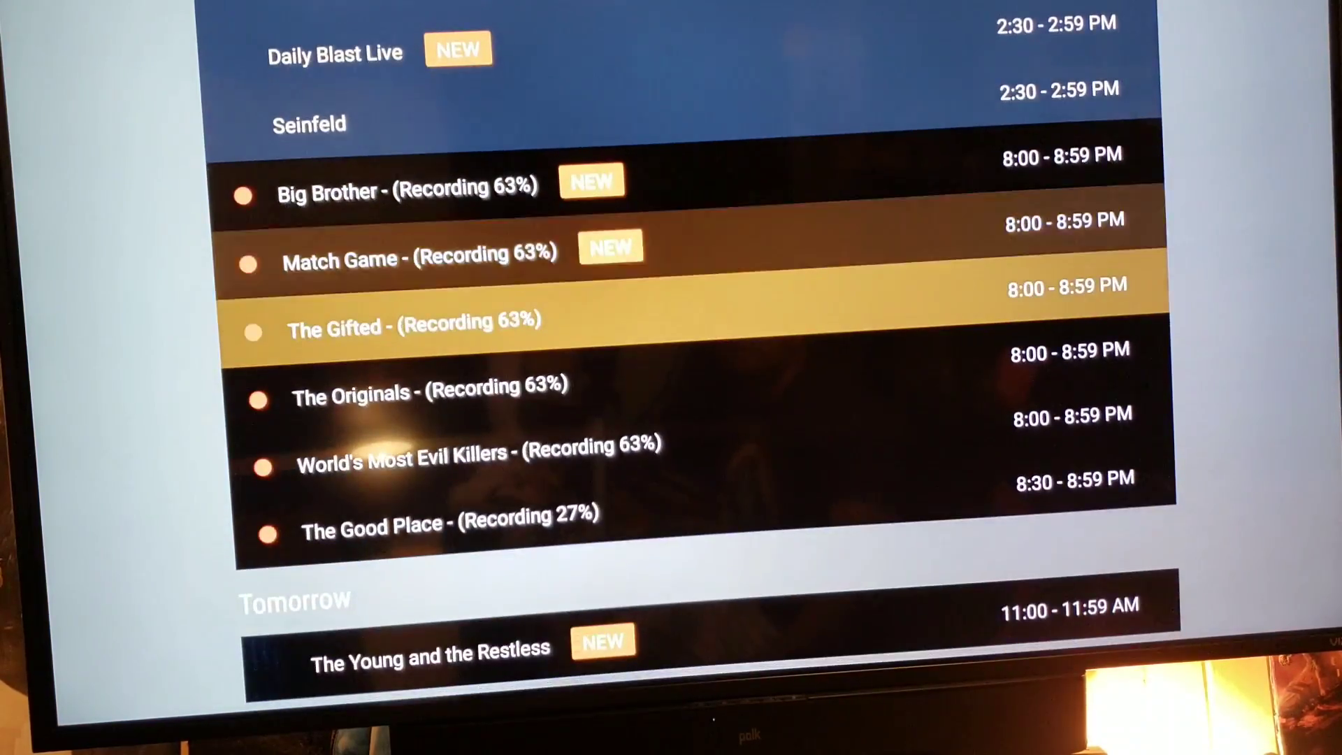
key("Up")
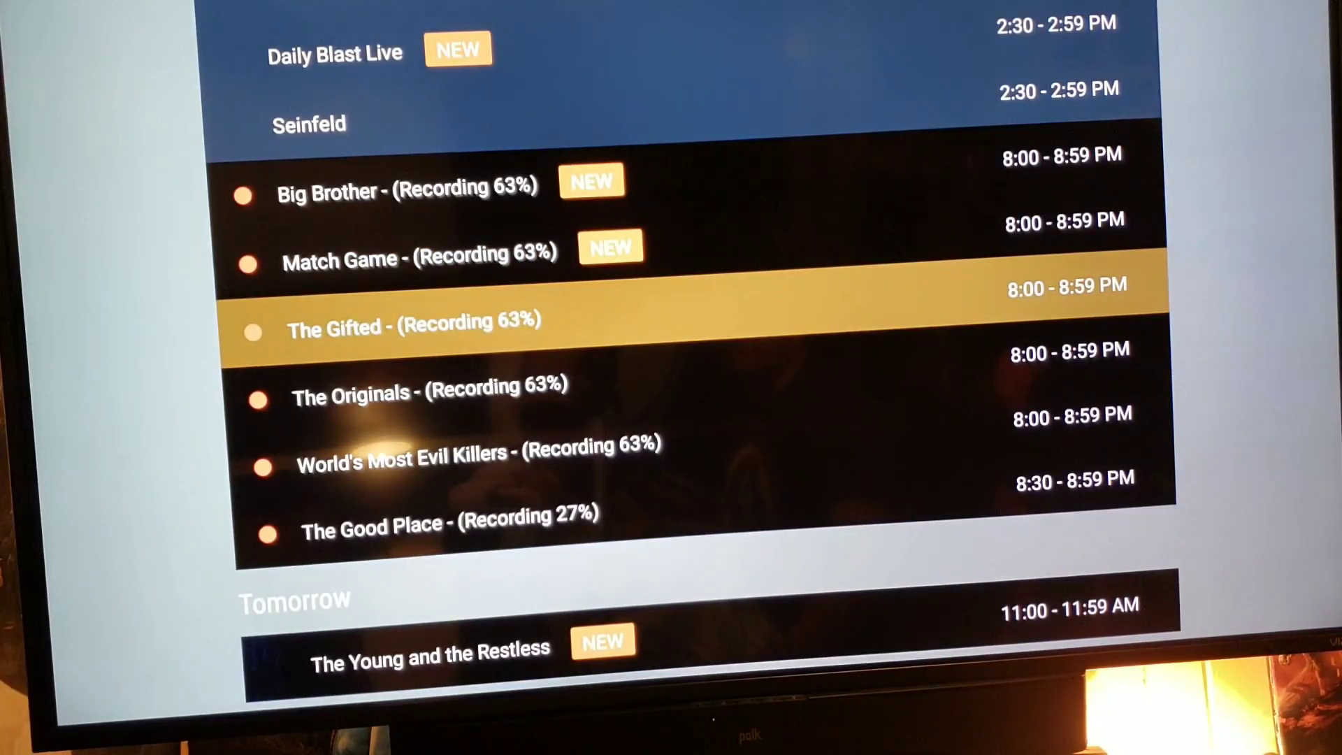